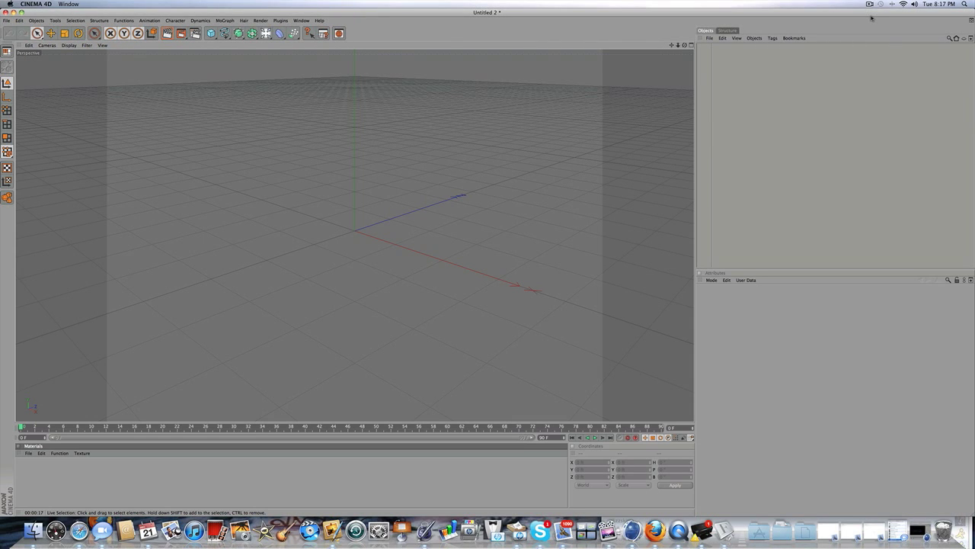
{"action": "mouse_move", "coordinate": [819, 13]}
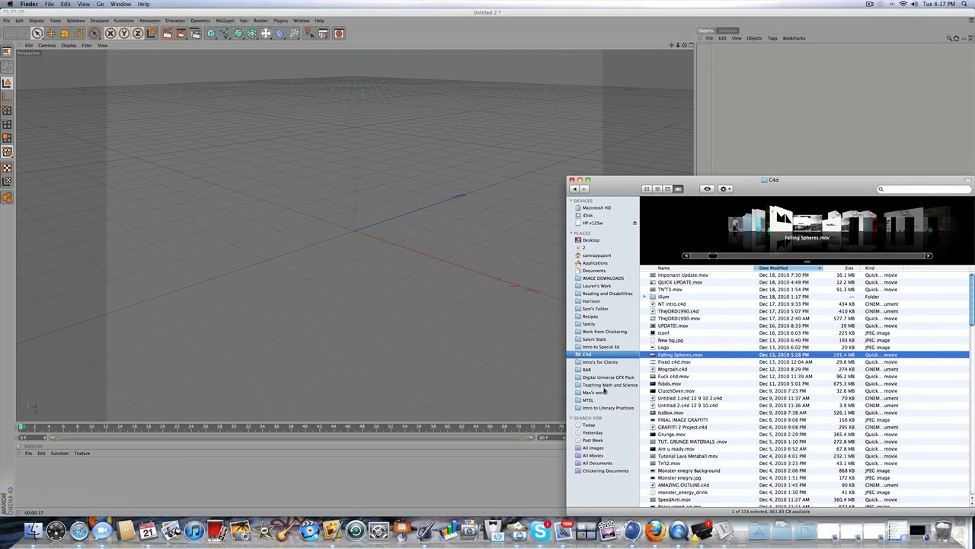
Open the Intro's for Clients folder and play the JenksCommunity.mov intro
{"action": "left_click", "coordinate": [601, 361]}
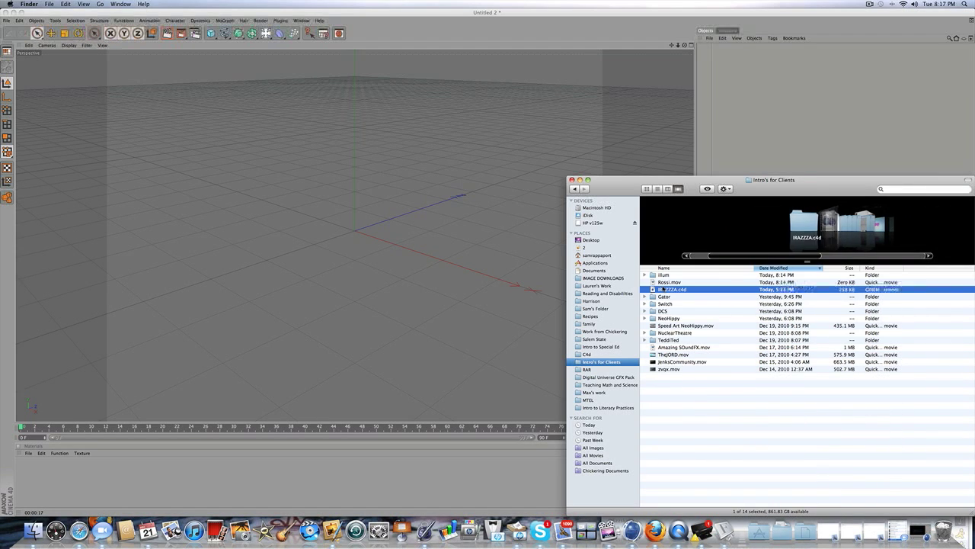
{"action": "left_click", "coordinate": [669, 340]}
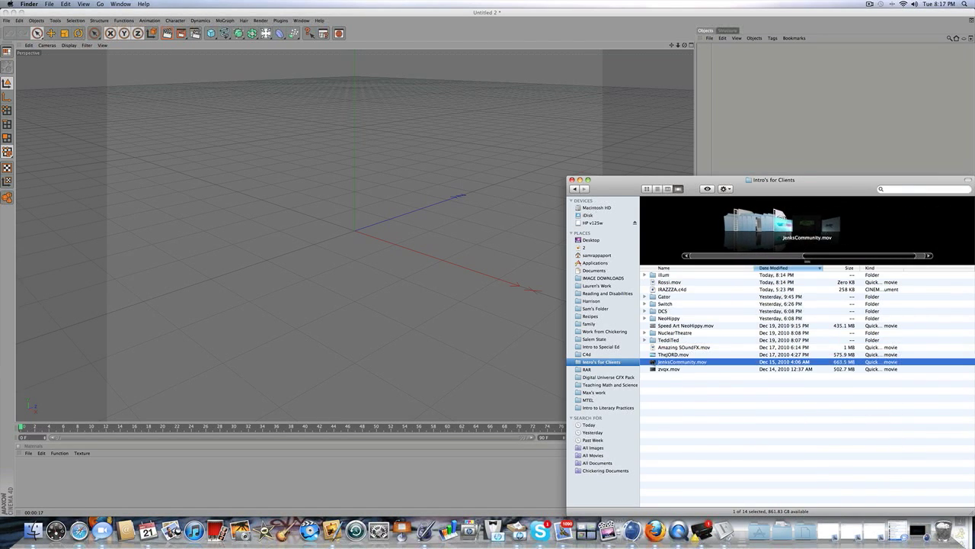
{"action": "double_click", "coordinate": [682, 361]}
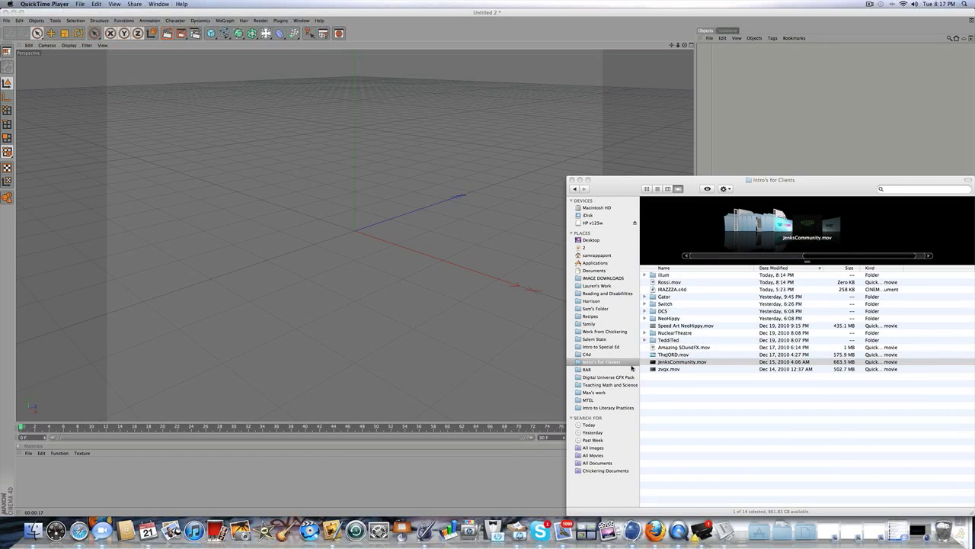
{"action": "double_click", "coordinate": [681, 361]}
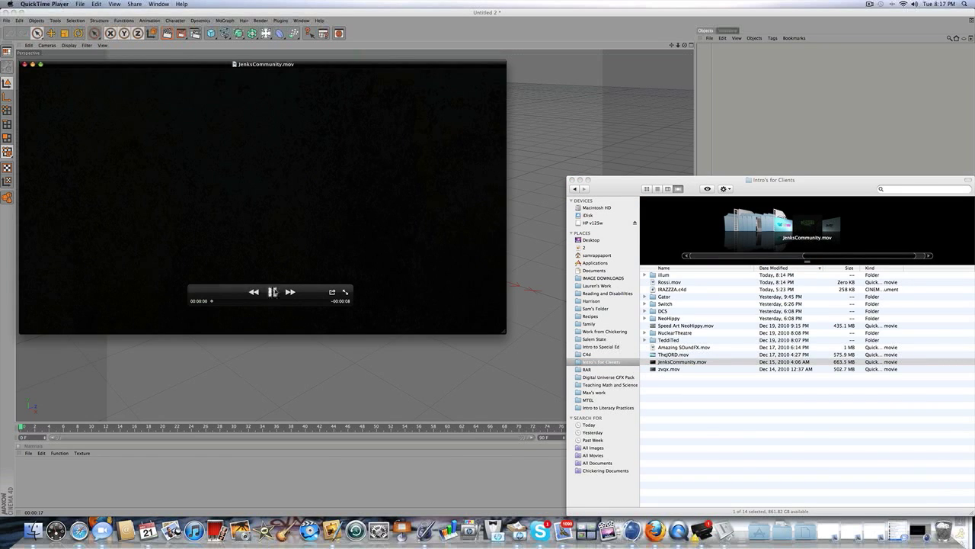
{"action": "left_click", "coordinate": [272, 292]}
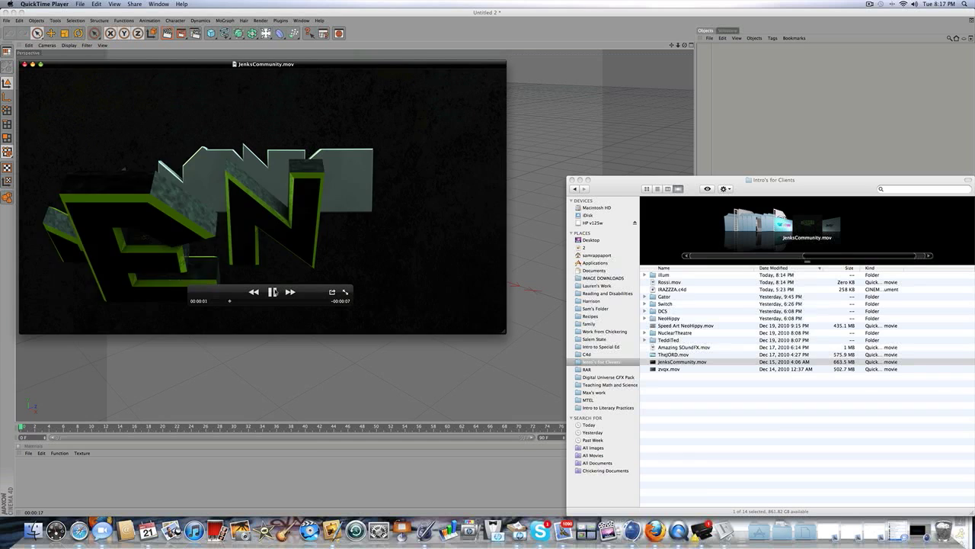
{"action": "left_click", "coordinate": [272, 292]}
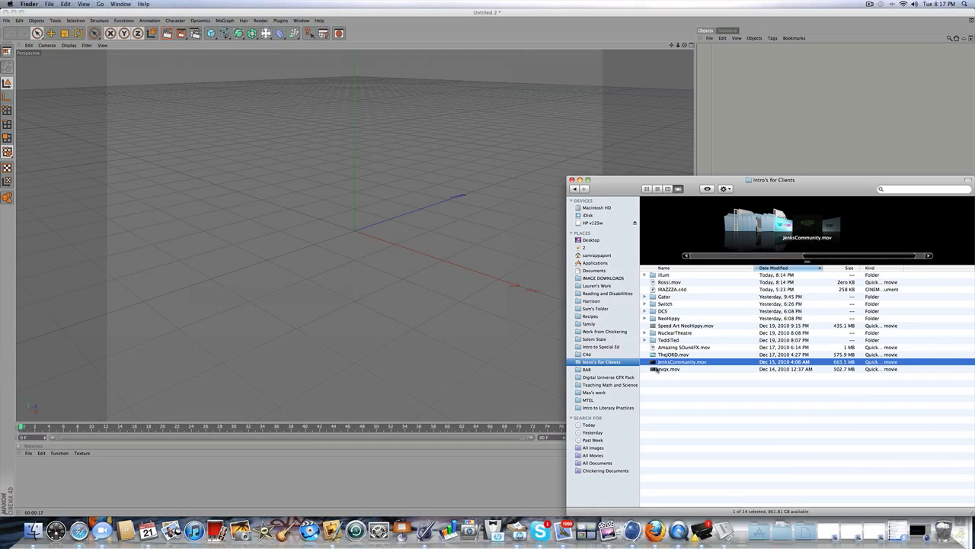
Play the zvqx.mov intro in QuickTime Player
{"action": "left_click", "coordinate": [669, 369]}
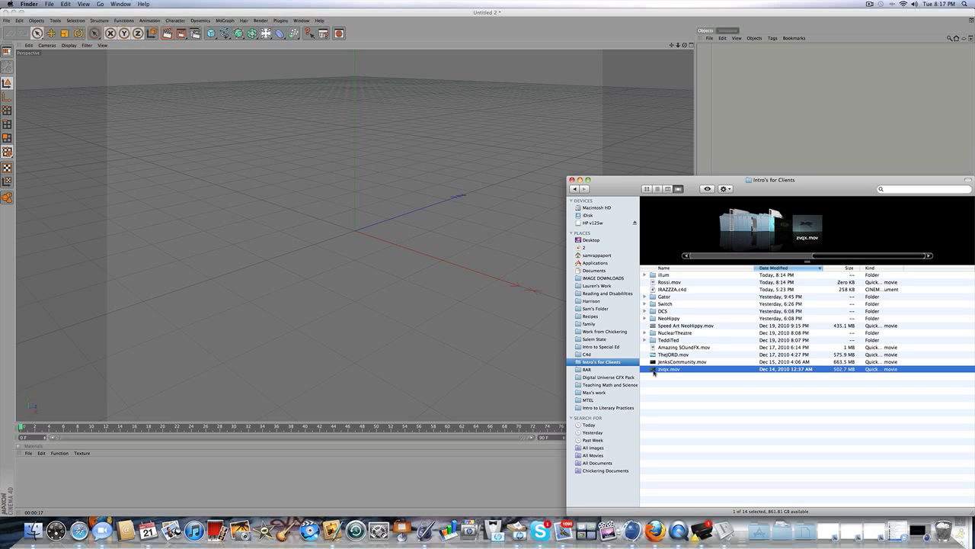
{"action": "double_click", "coordinate": [669, 369]}
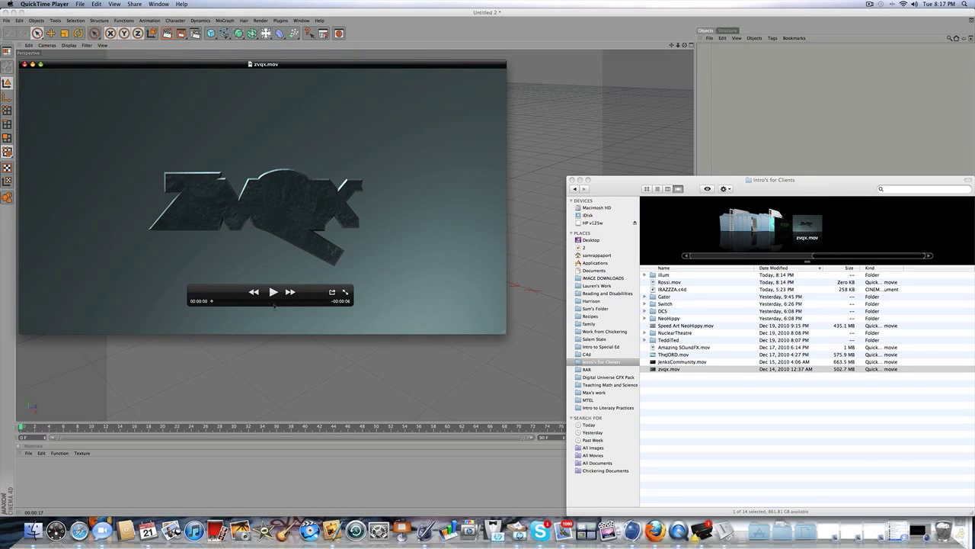
{"action": "left_click", "coordinate": [272, 292]}
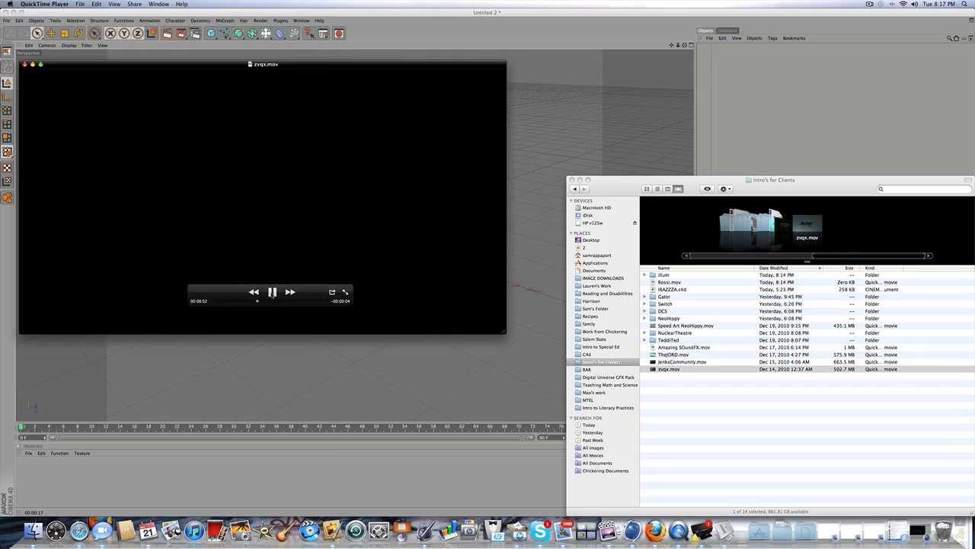
{"action": "left_click", "coordinate": [272, 292]}
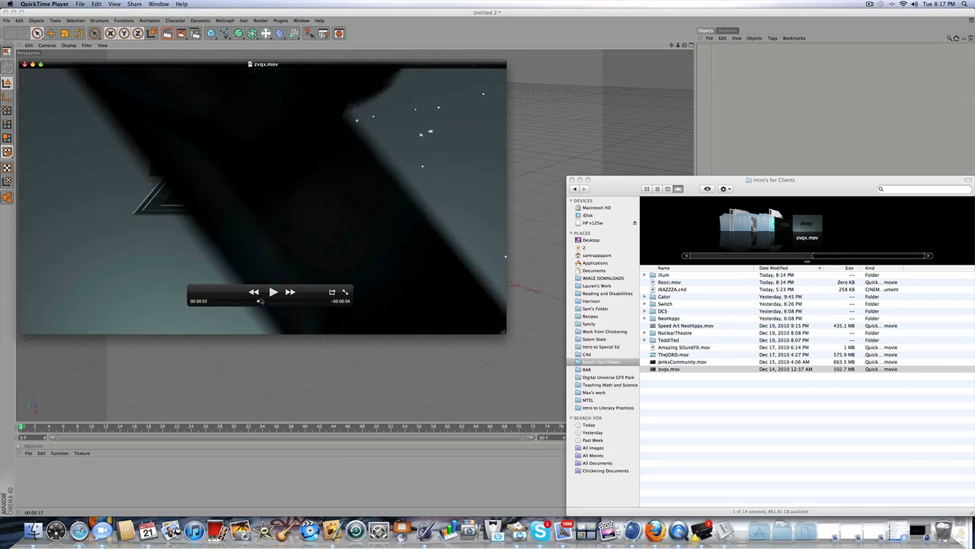
{"action": "left_click", "coordinate": [273, 292]}
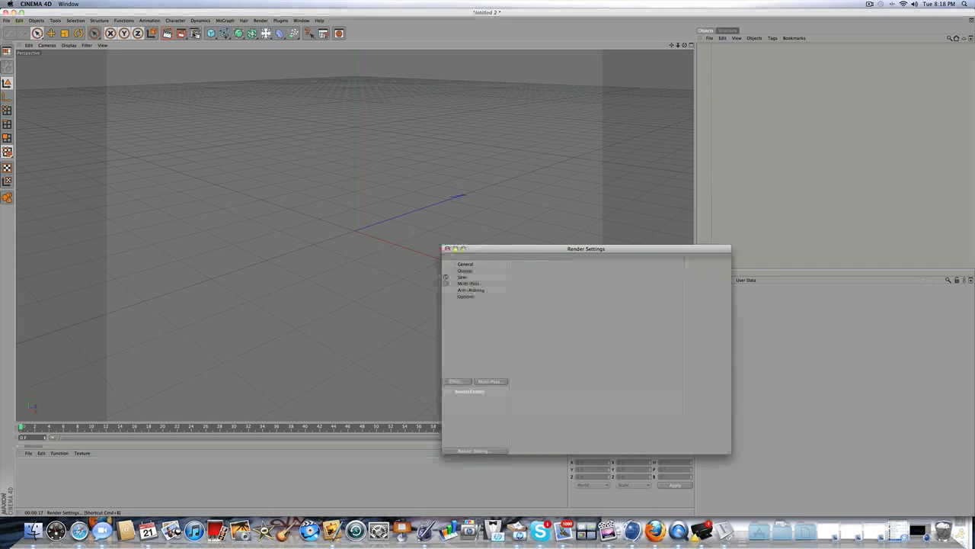
Set the render output frame range to all frames
{"action": "left_click", "coordinate": [465, 271]}
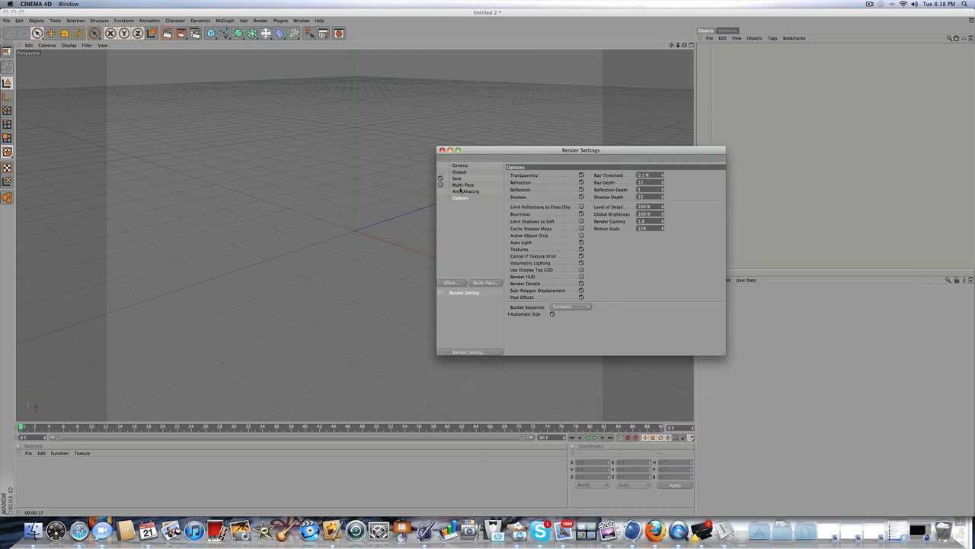
{"action": "left_click", "coordinate": [461, 172]}
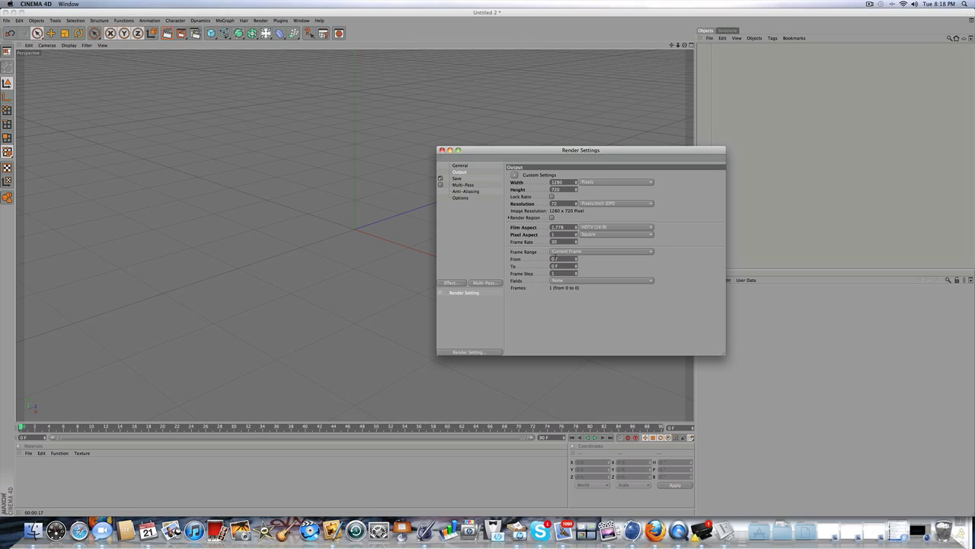
{"action": "left_click", "coordinate": [648, 252]}
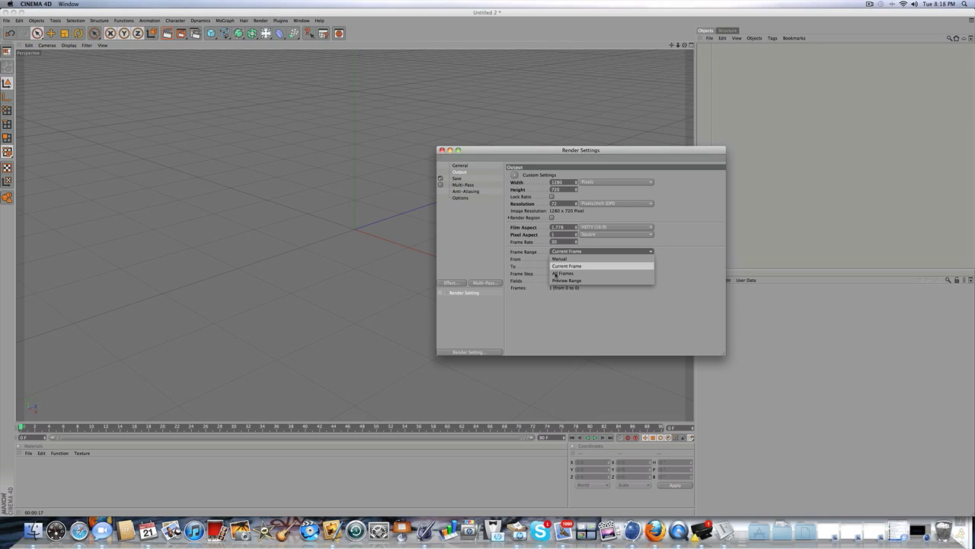
{"action": "left_click", "coordinate": [457, 184]}
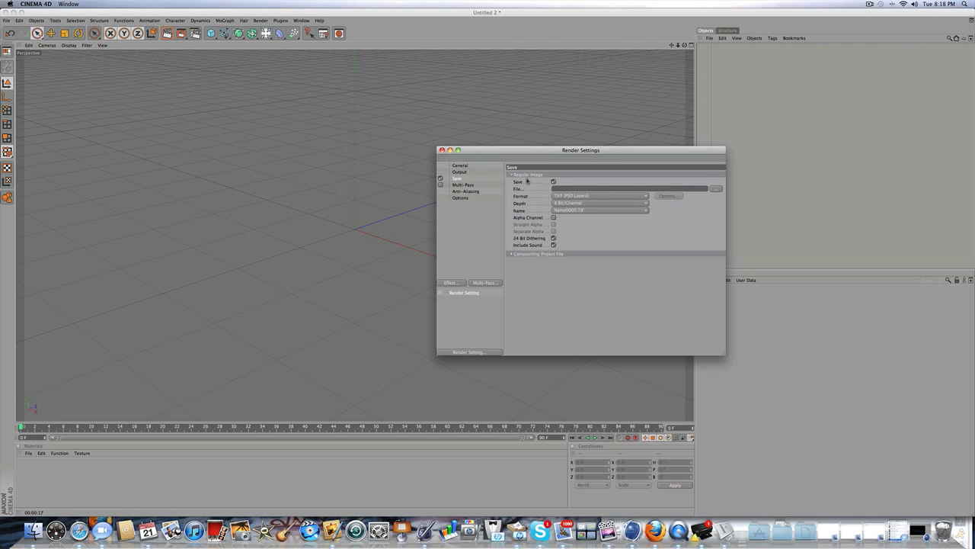
Set the save format to QuickTime Movie, then review Anti-Aliasing and Options
{"action": "left_click", "coordinate": [644, 196]}
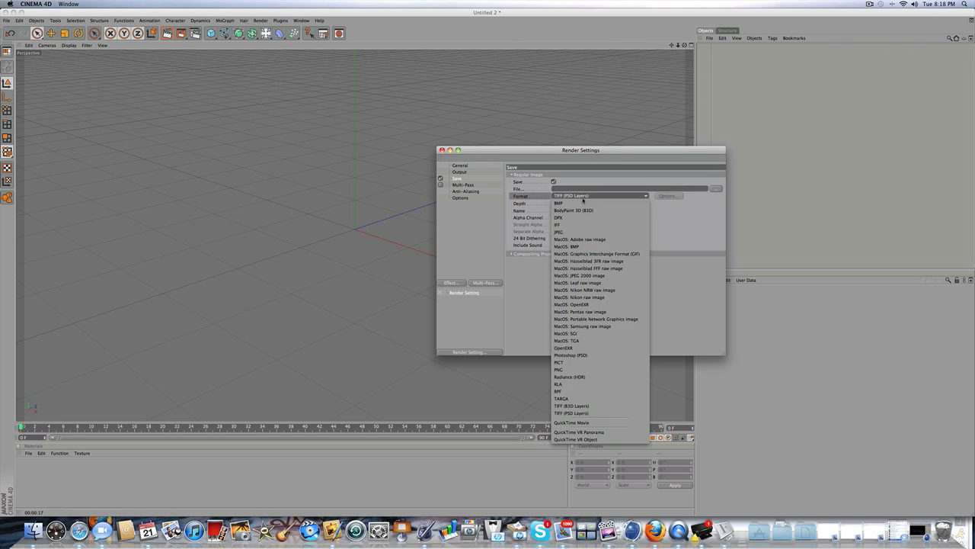
{"action": "left_click", "coordinate": [571, 422]}
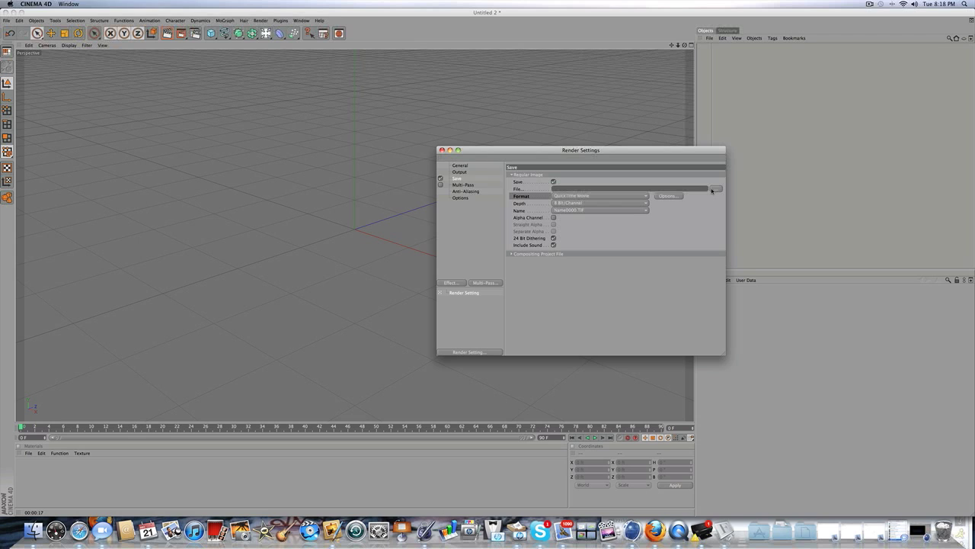
{"action": "left_click", "coordinate": [465, 191]}
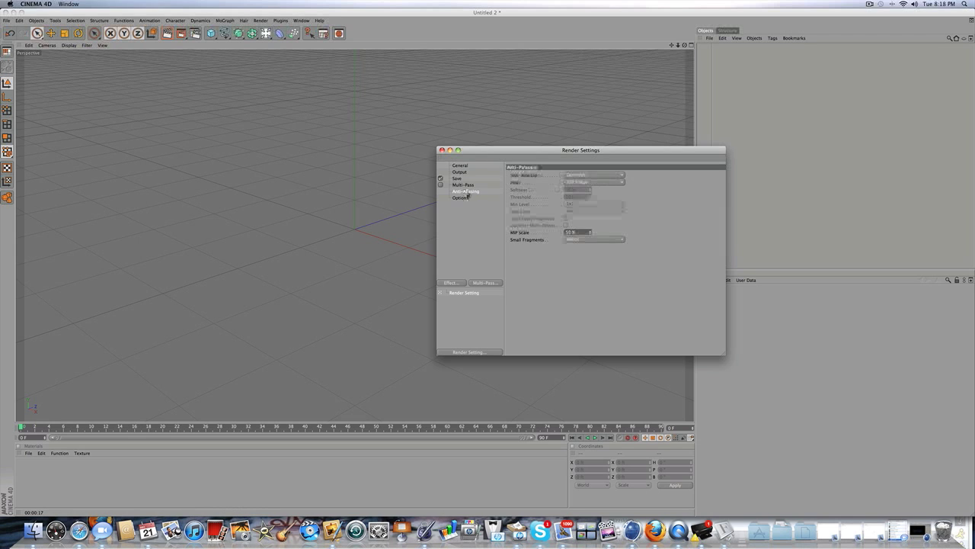
{"action": "left_click", "coordinate": [460, 197]}
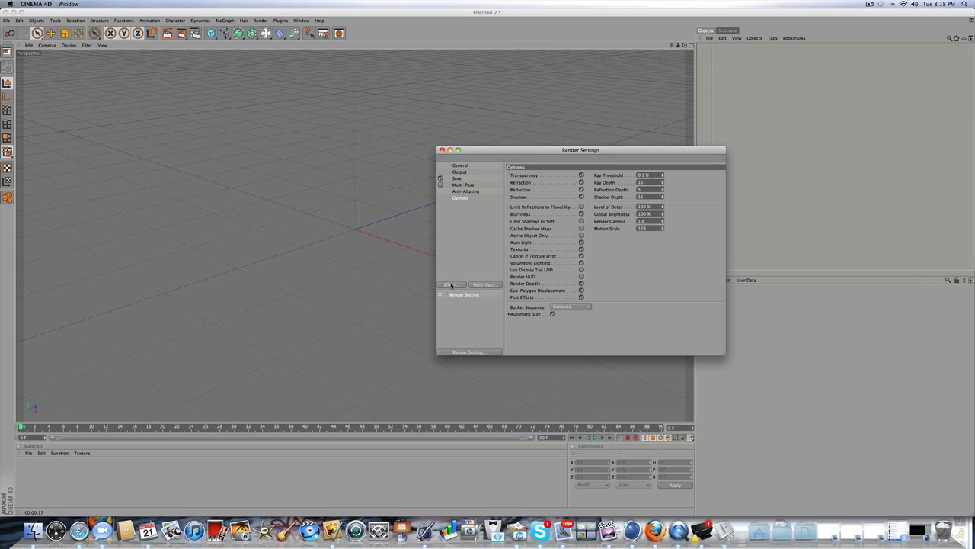
Add an Object Motion Blur effect, then close the Render Settings window
{"action": "left_click", "coordinate": [450, 284]}
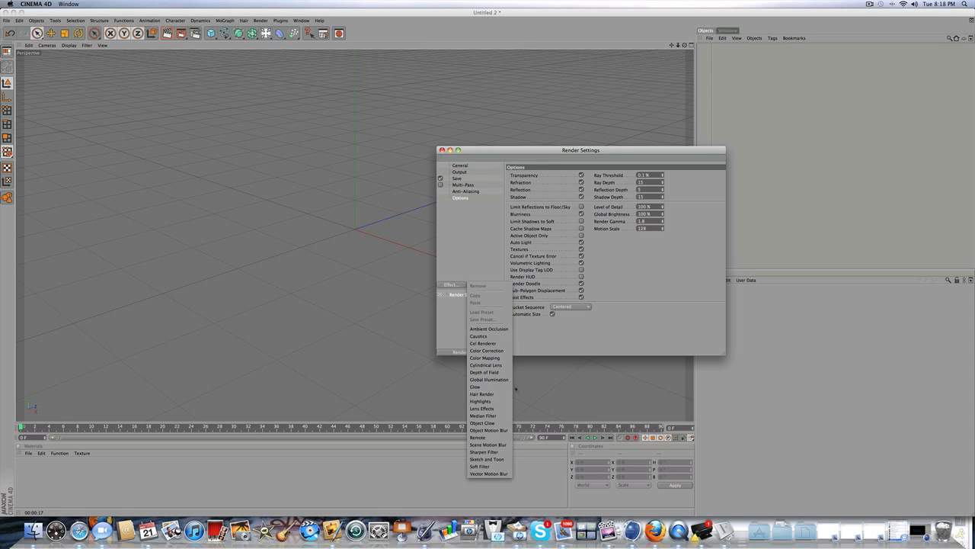
{"action": "left_click", "coordinate": [489, 429]}
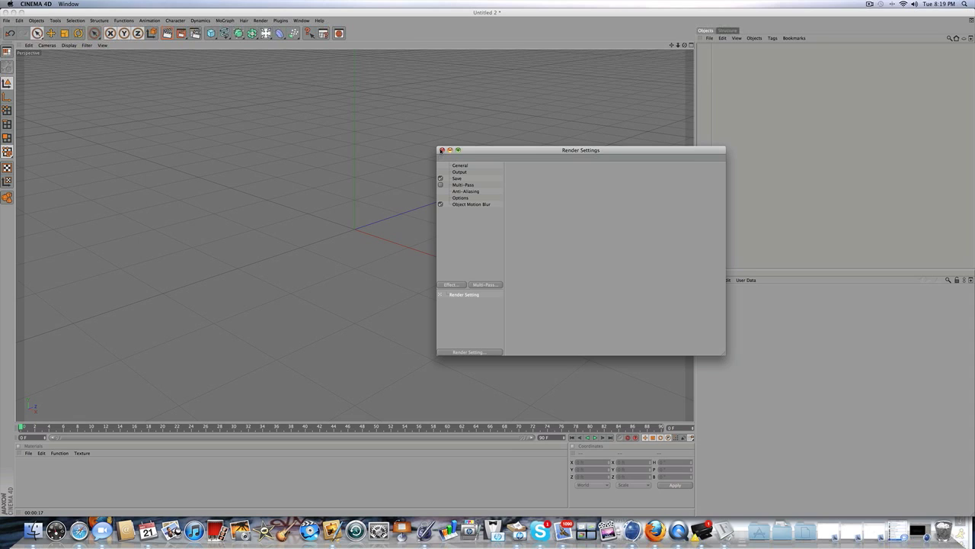
{"action": "left_click", "coordinate": [471, 204]}
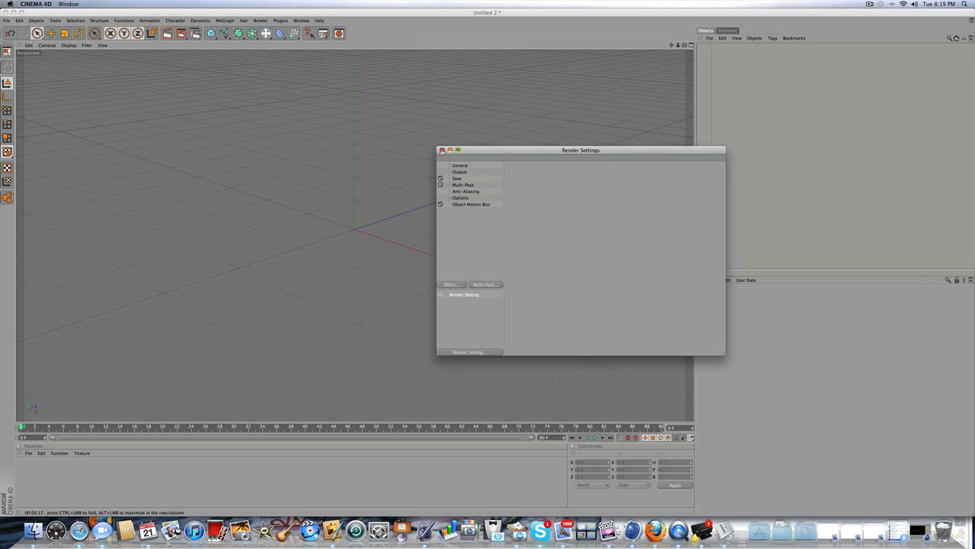
{"action": "left_click", "coordinate": [441, 150]}
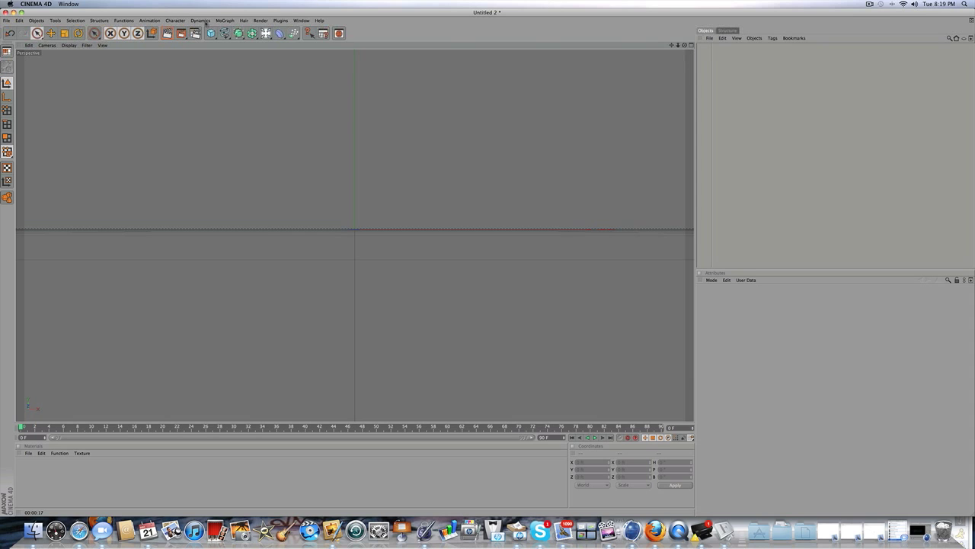
Create a MoGraph Text Object and begin typing 'TUTORI' as its text
{"action": "left_click", "coordinate": [224, 21]}
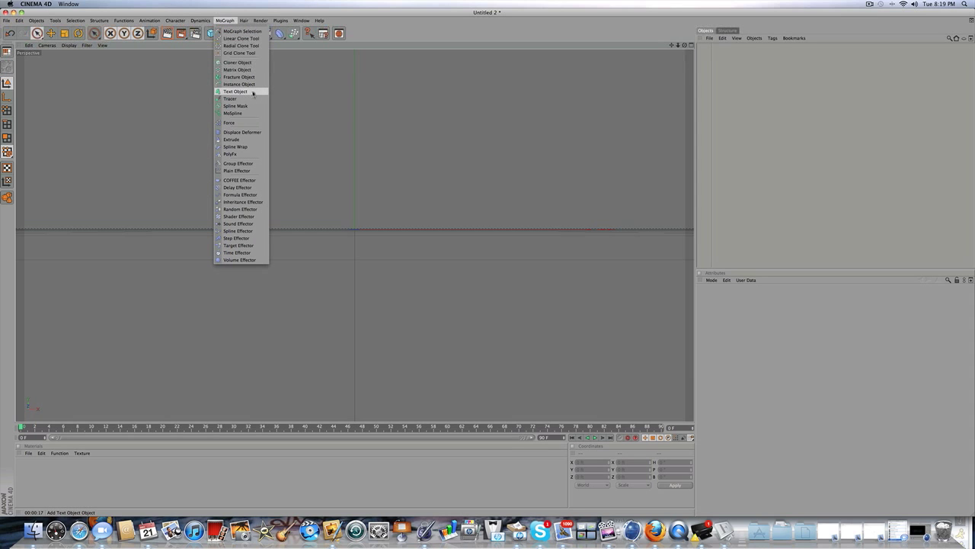
{"action": "left_click", "coordinate": [235, 91]}
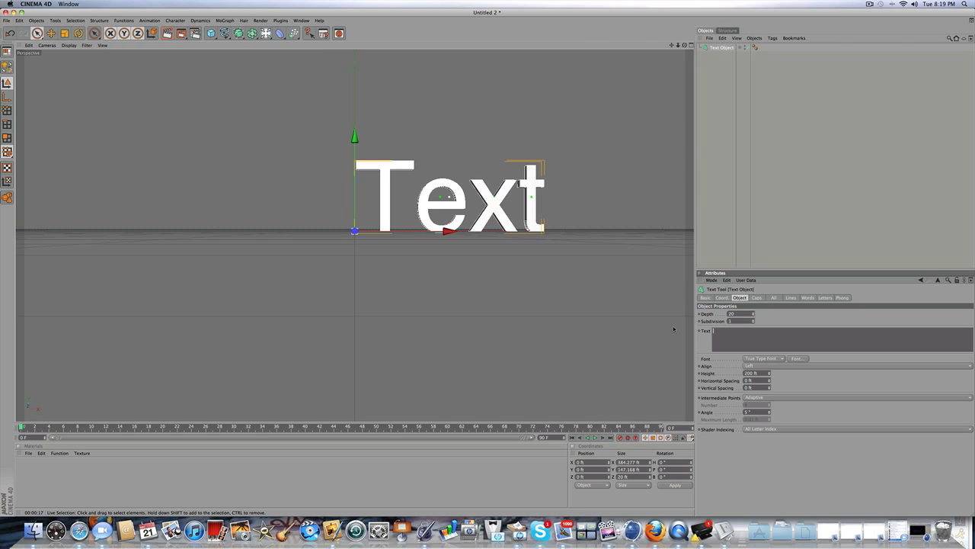
{"action": "type", "text": "TUTORI"}
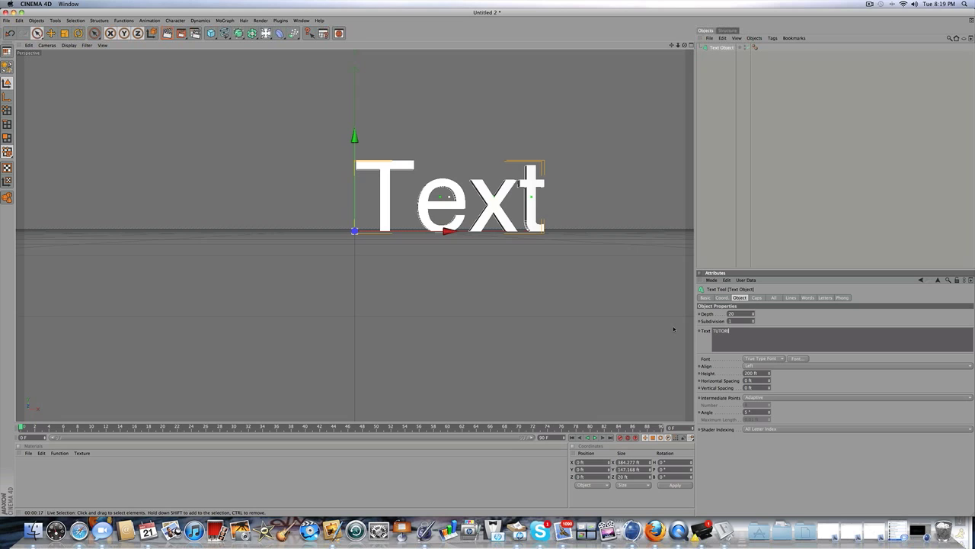
Finish the text as 'TUTORIAL' and browse the font list for a bold typeface
{"action": "type", "text": "TUTORIAL"}
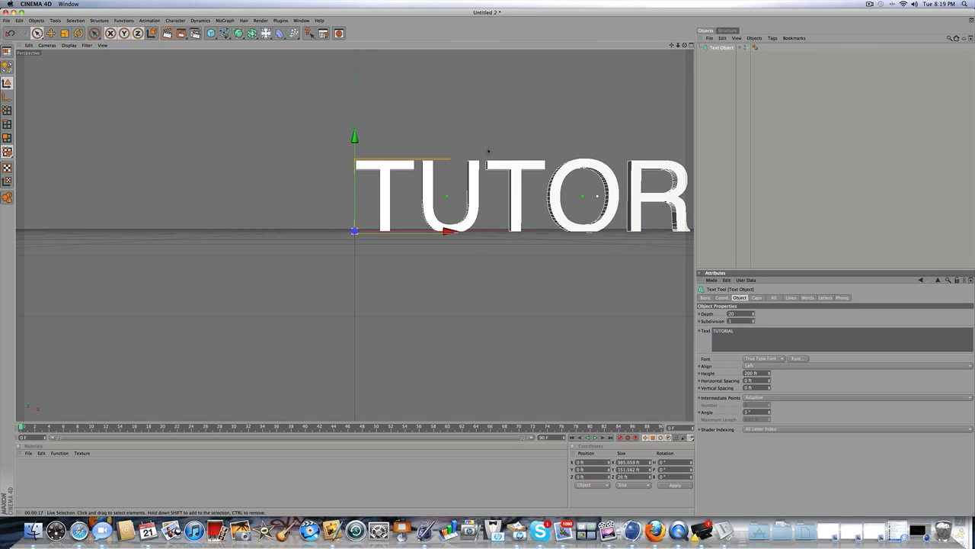
{"action": "left_click", "coordinate": [797, 358]}
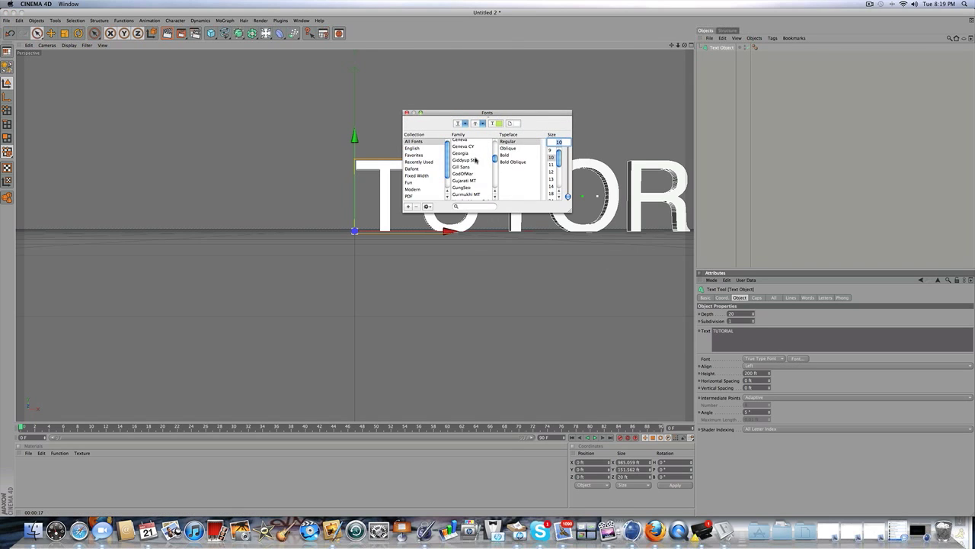
{"action": "scroll", "scroll_direction": "down", "scroll_amount": 3}
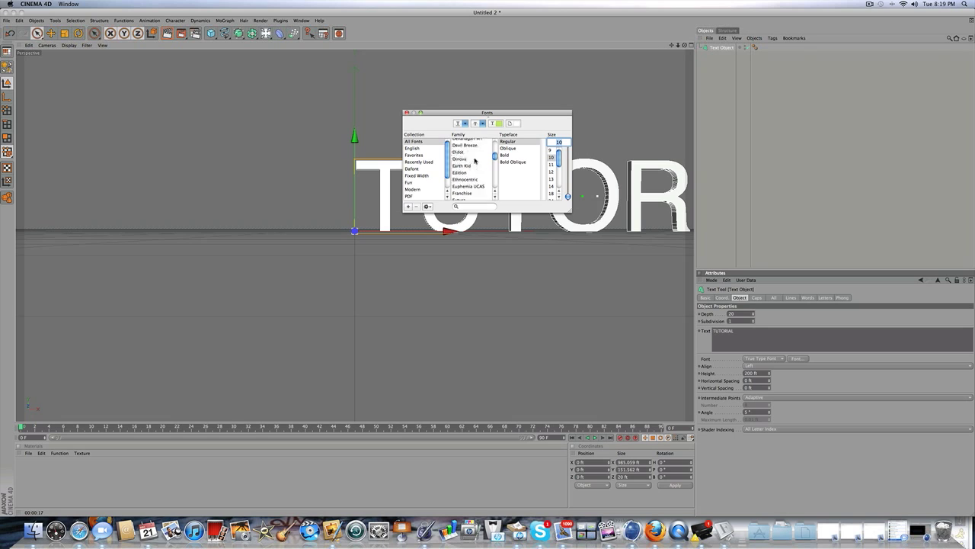
{"action": "scroll", "scroll_direction": "down", "scroll_amount": 3}
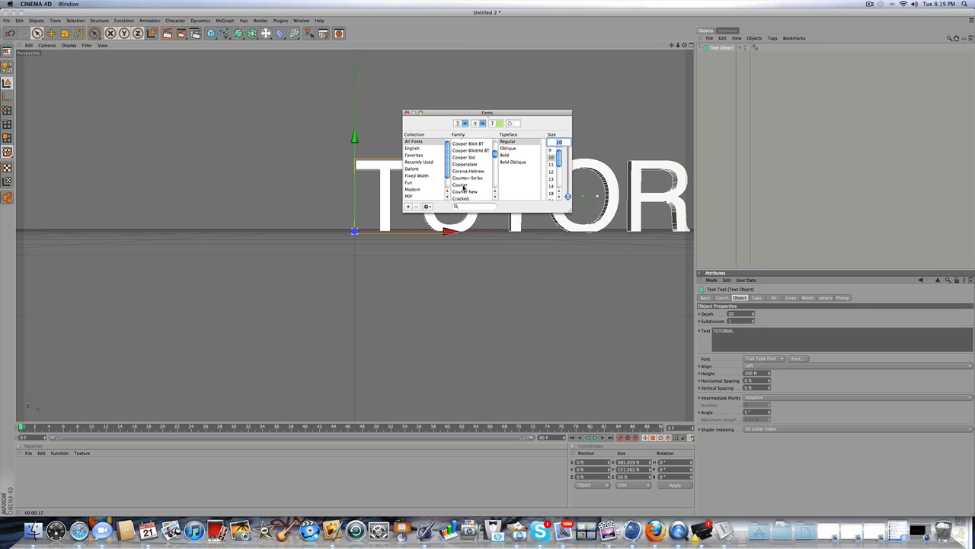
{"action": "scroll", "scroll_direction": "up", "scroll_amount": 3}
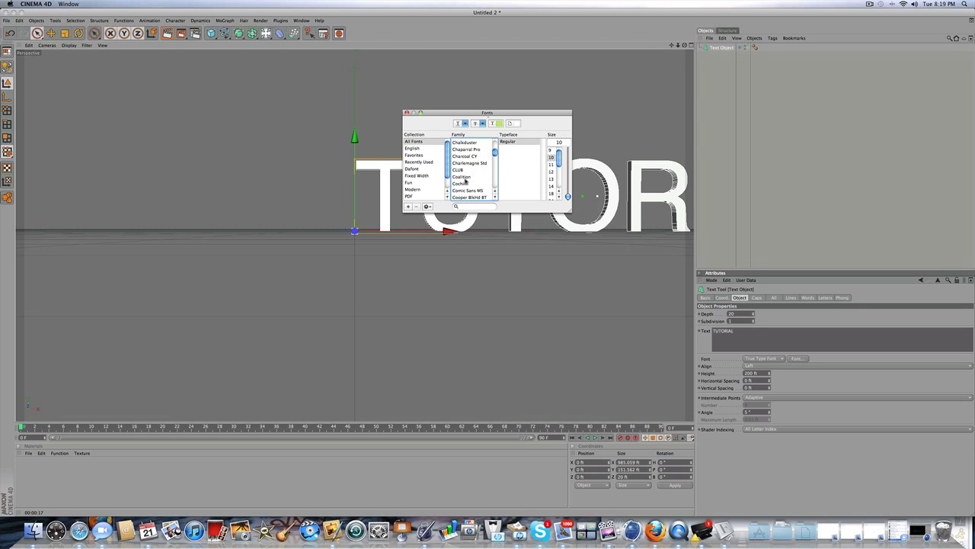
{"action": "scroll", "scroll_direction": "up", "scroll_amount": 3}
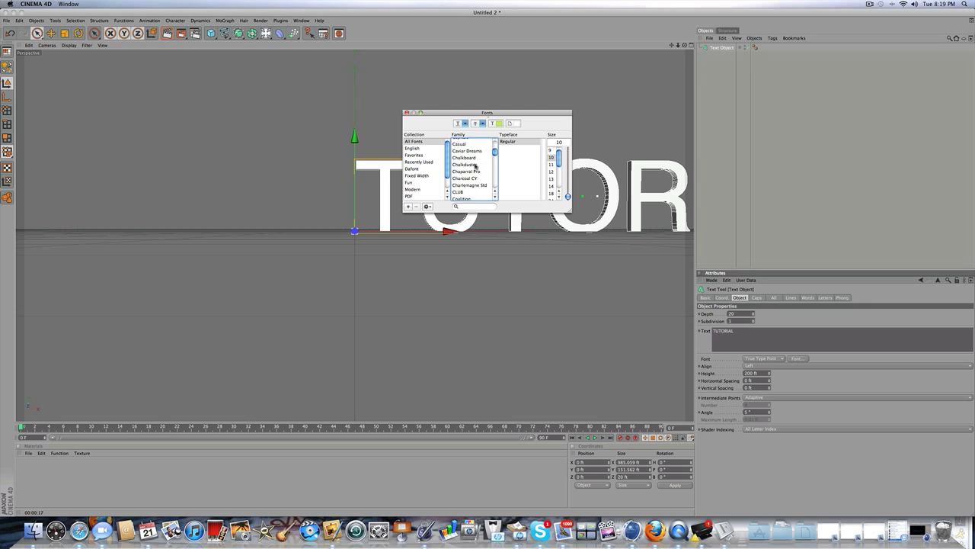
{"action": "scroll", "scroll_direction": "up", "scroll_amount": 3}
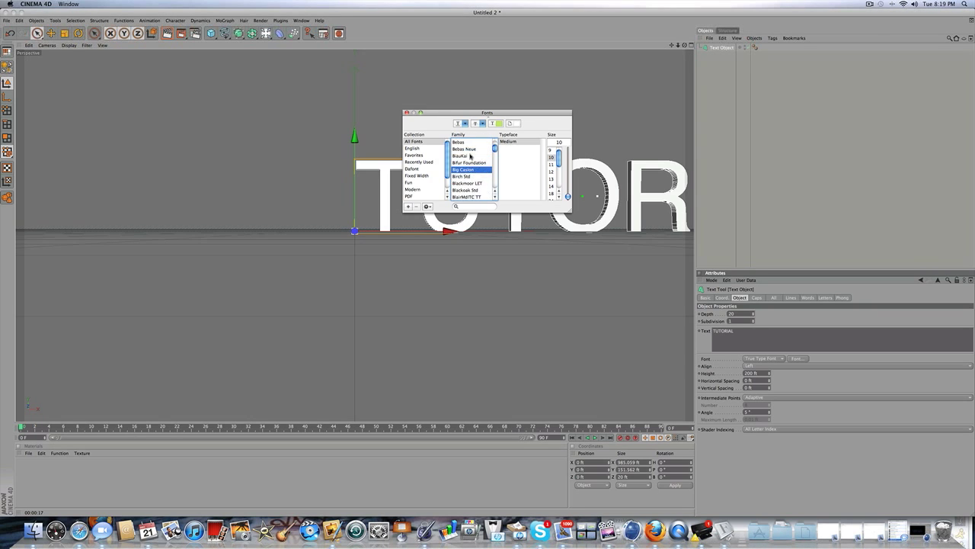
{"action": "scroll", "scroll_direction": "up", "scroll_amount": 3}
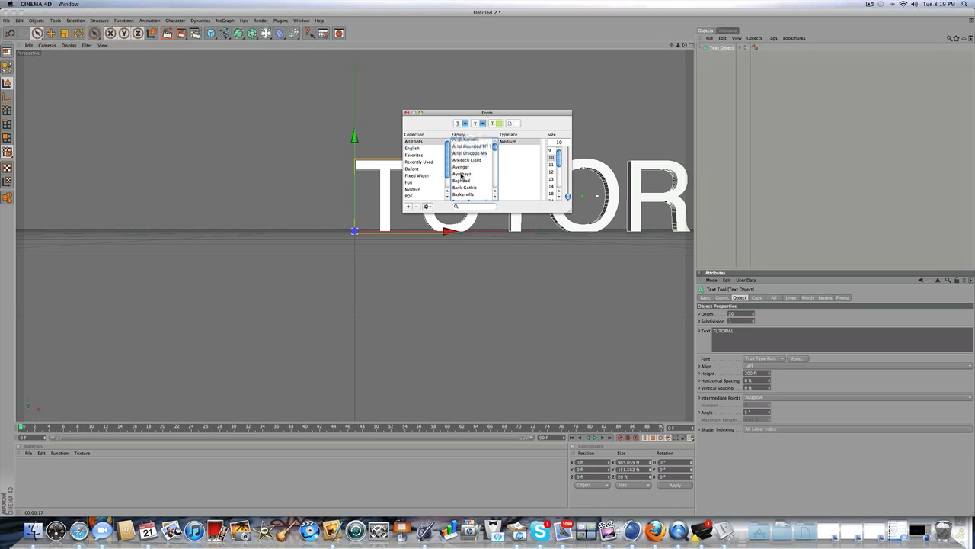
{"action": "left_click", "coordinate": [466, 153]}
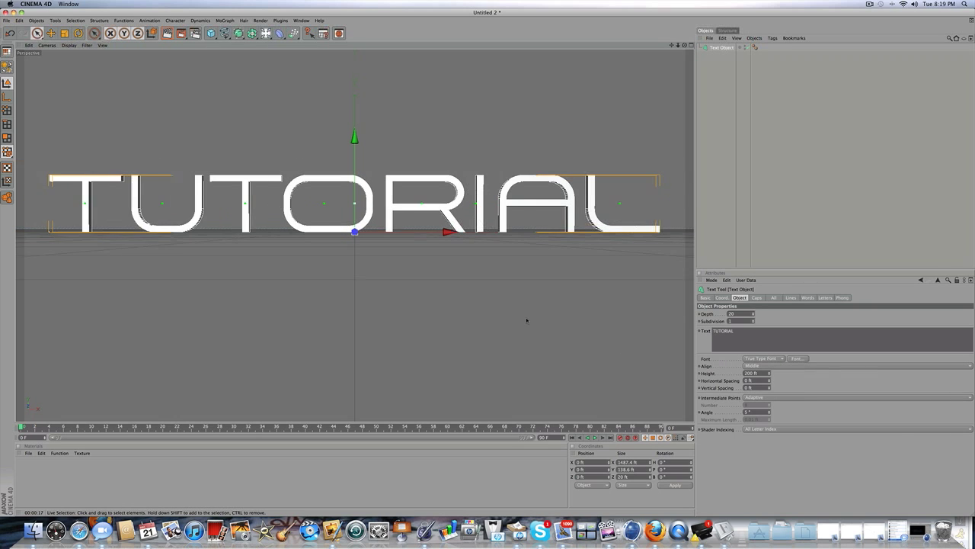
{"action": "left_click", "coordinate": [799, 358]}
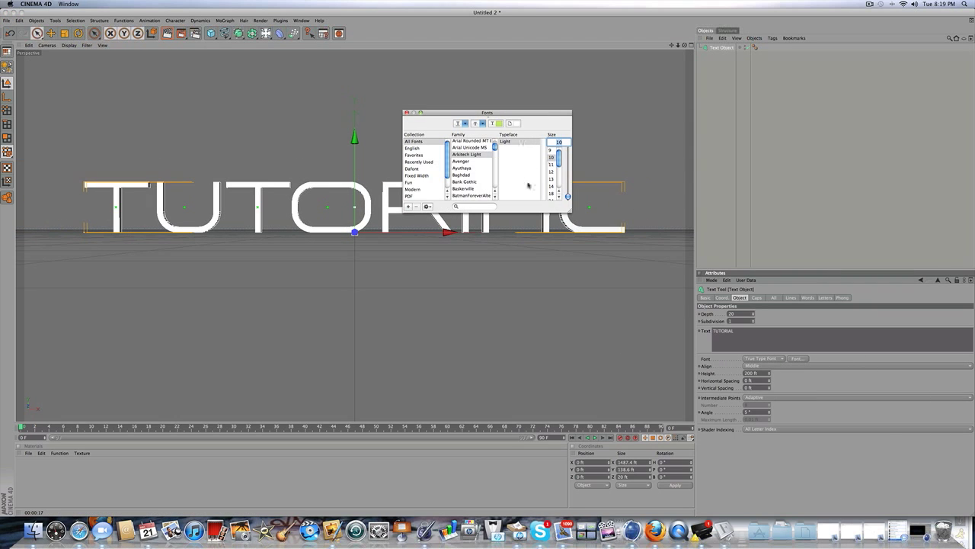
{"action": "scroll", "scroll_direction": "up", "scroll_amount": 3}
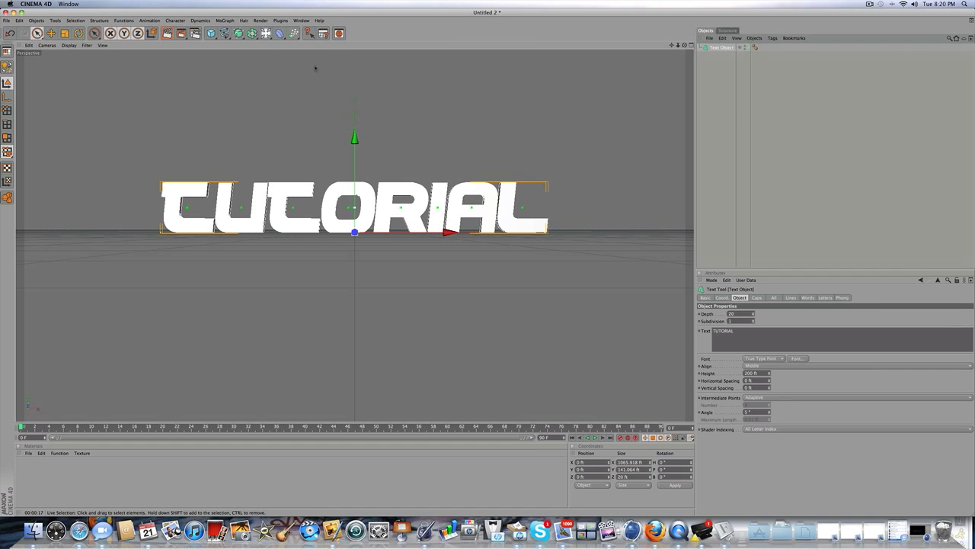
{"action": "mouse_move", "coordinate": [468, 186]}
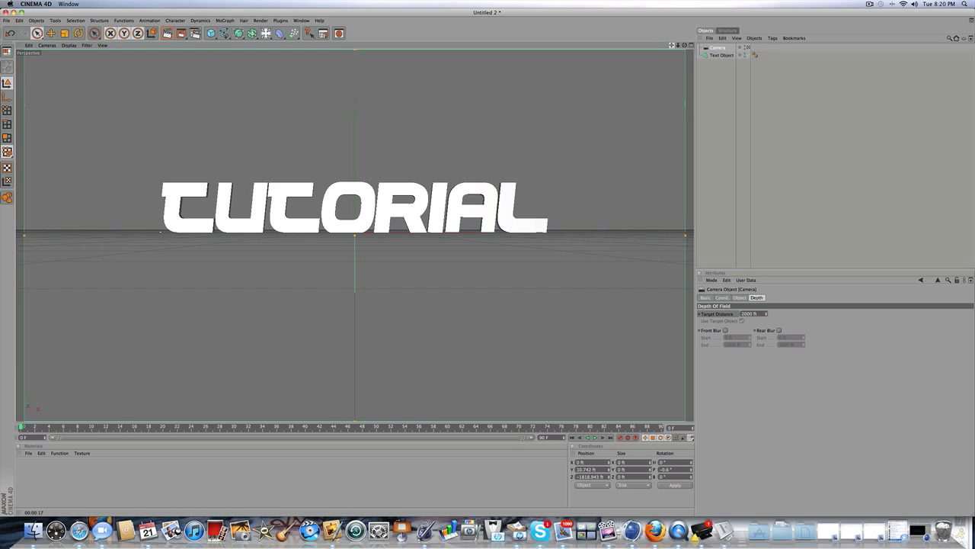
Select the Camera in the Object Manager to display its settings
{"action": "left_click", "coordinate": [278, 189]}
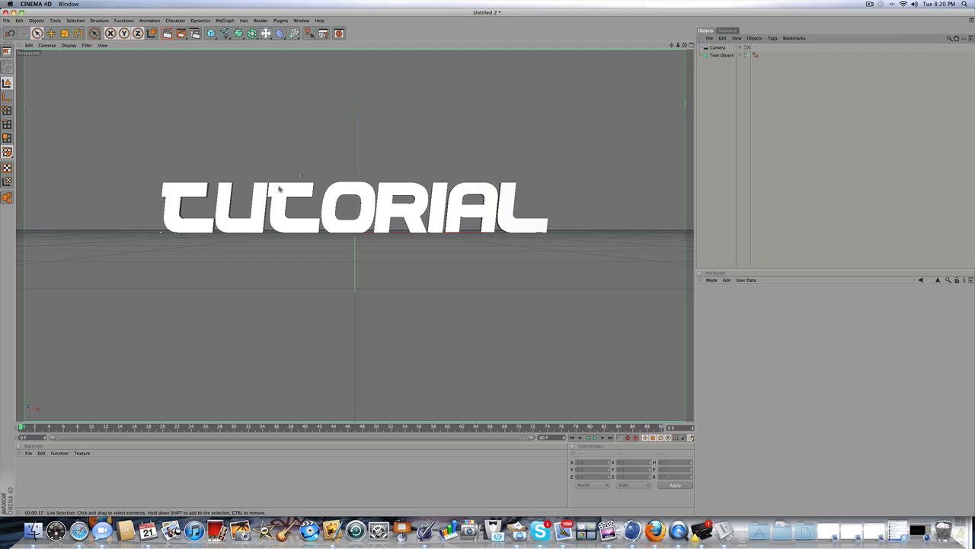
{"action": "left_click", "coordinate": [717, 48]}
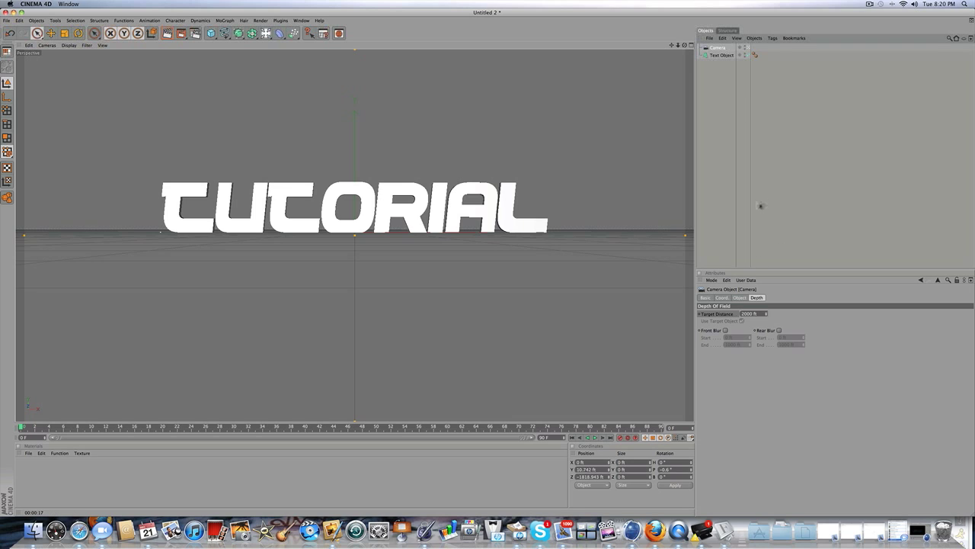
{"action": "mouse_move", "coordinate": [683, 204]}
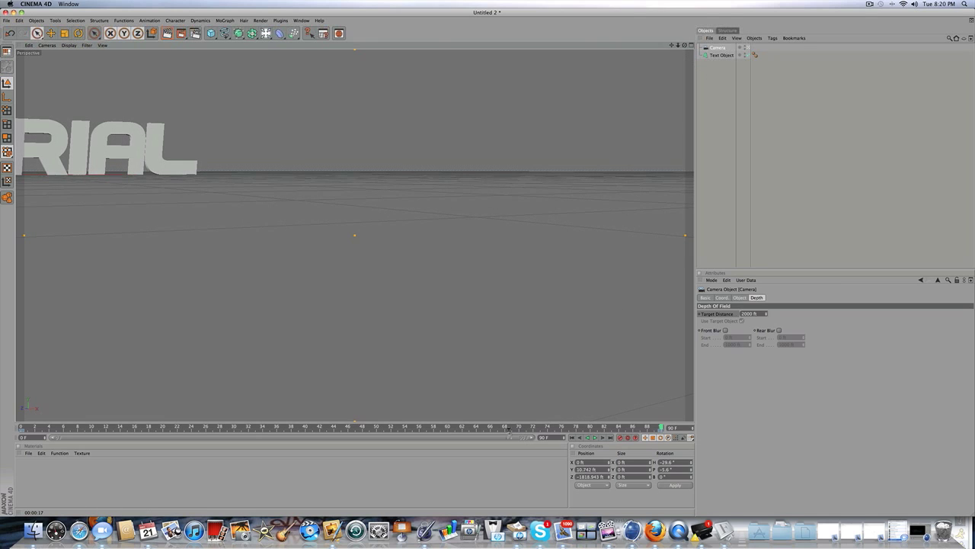
Reselect the Camera to confirm its 0° rotation, then select the Text object
{"action": "left_click", "coordinate": [722, 55]}
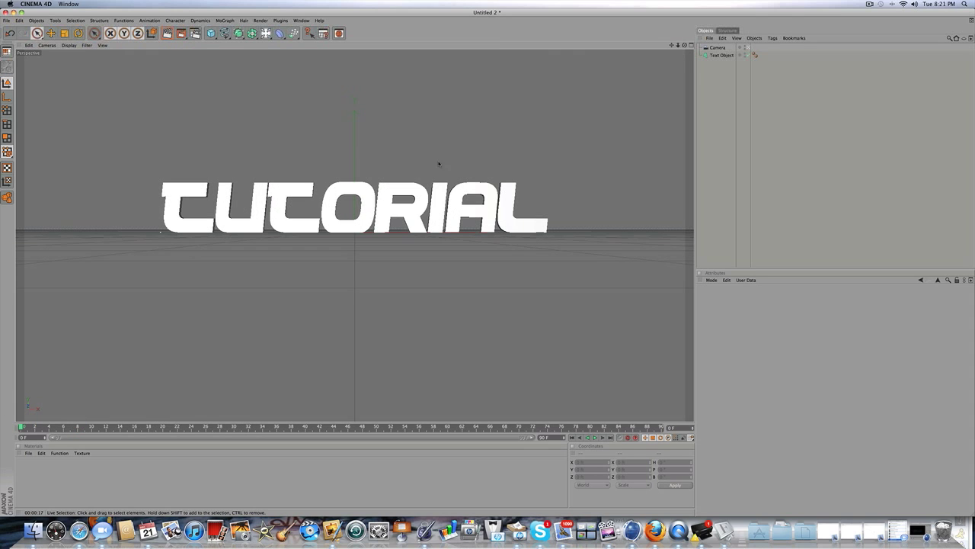
{"action": "left_click", "coordinate": [717, 48]}
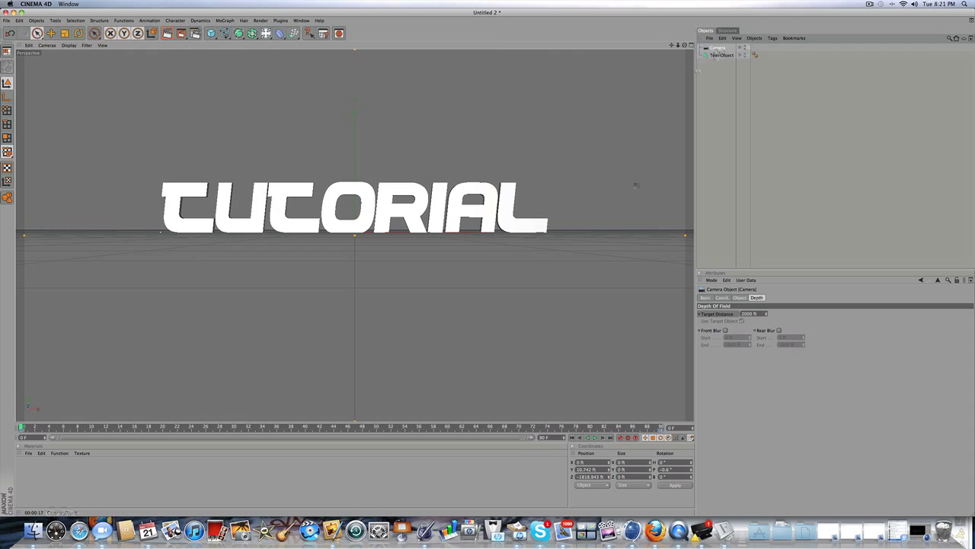
{"action": "left_click", "coordinate": [719, 48]}
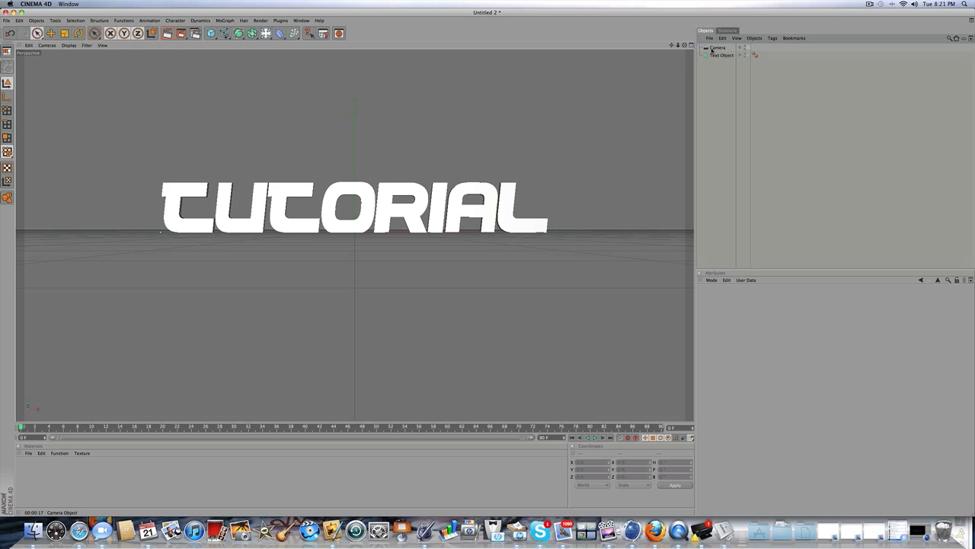
{"action": "left_click", "coordinate": [717, 47]}
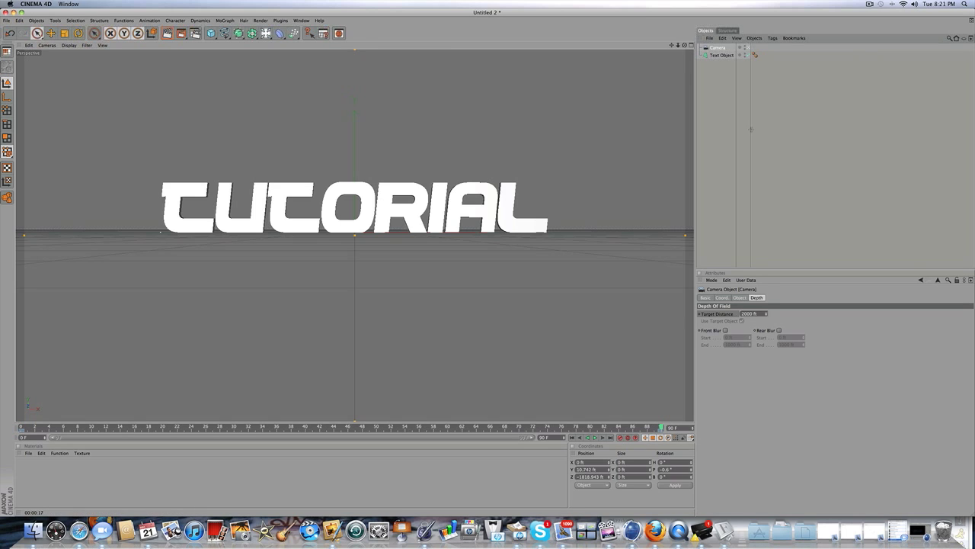
{"action": "left_click", "coordinate": [722, 55]}
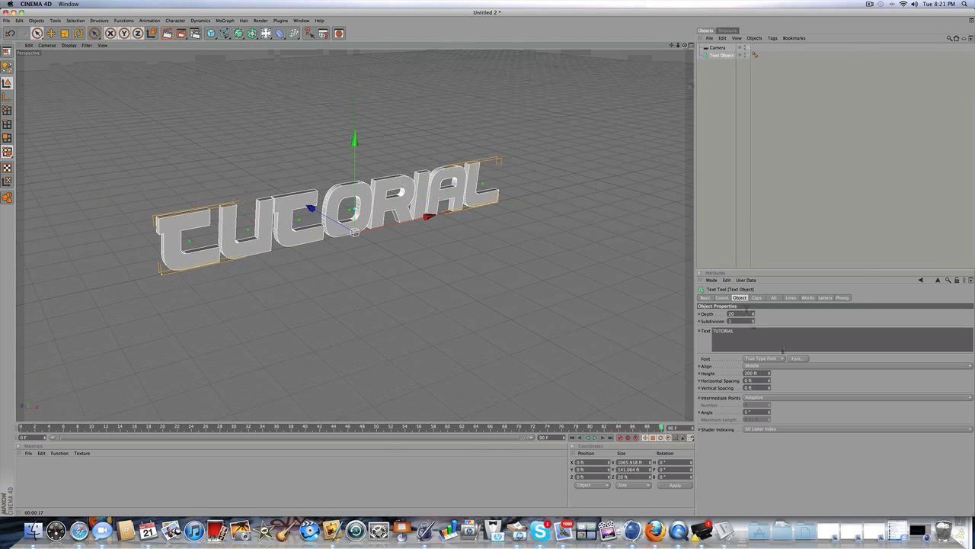
Set the text Depth to 100 and add Start and End Fillet Caps with radius 4
{"action": "left_click", "coordinate": [739, 314]}
{"action": "type", "text": "100"}
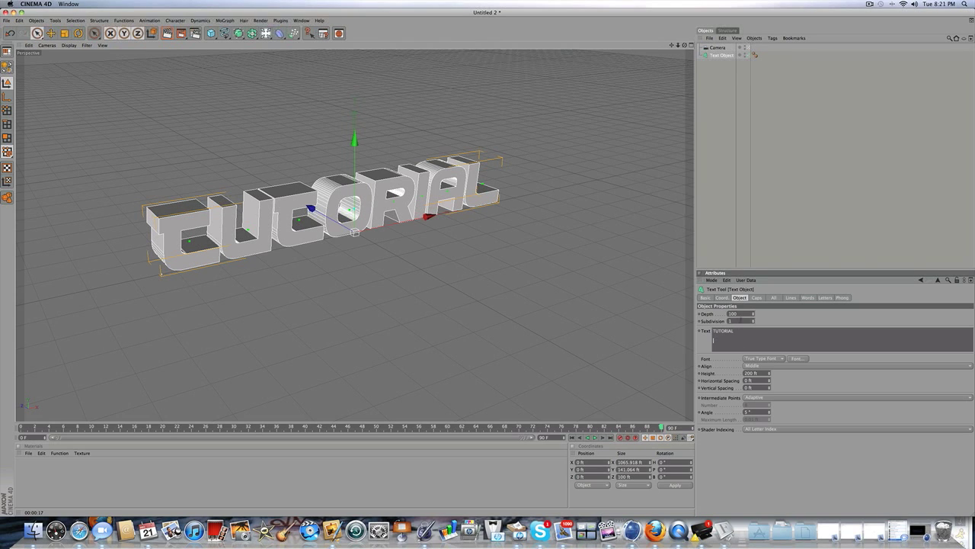
{"action": "left_click", "coordinate": [756, 298]}
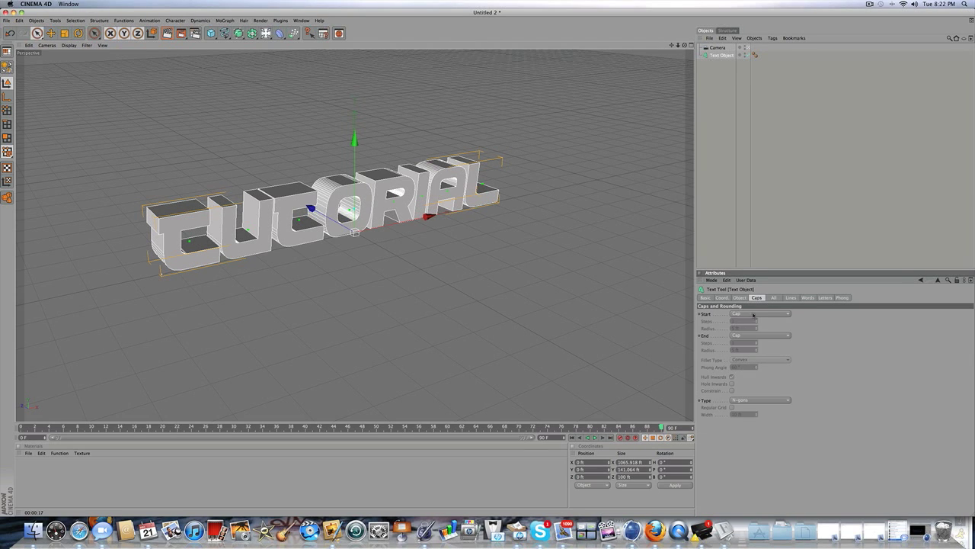
{"action": "left_click", "coordinate": [784, 335]}
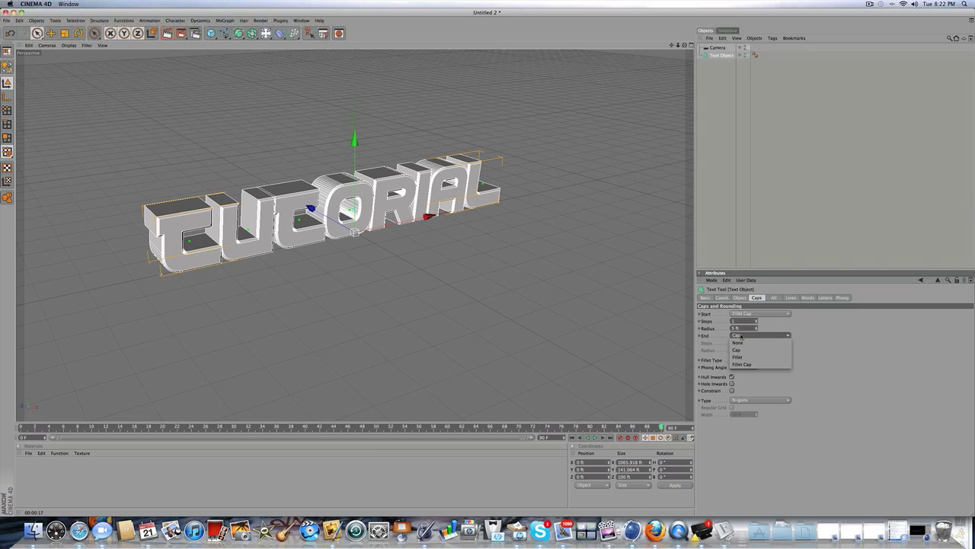
{"action": "left_click", "coordinate": [742, 364]}
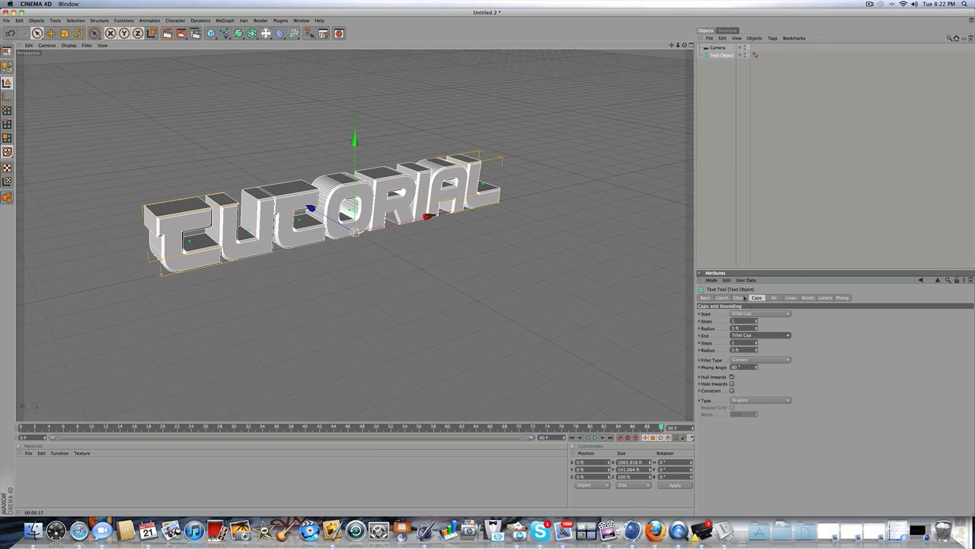
{"action": "left_click", "coordinate": [740, 297]}
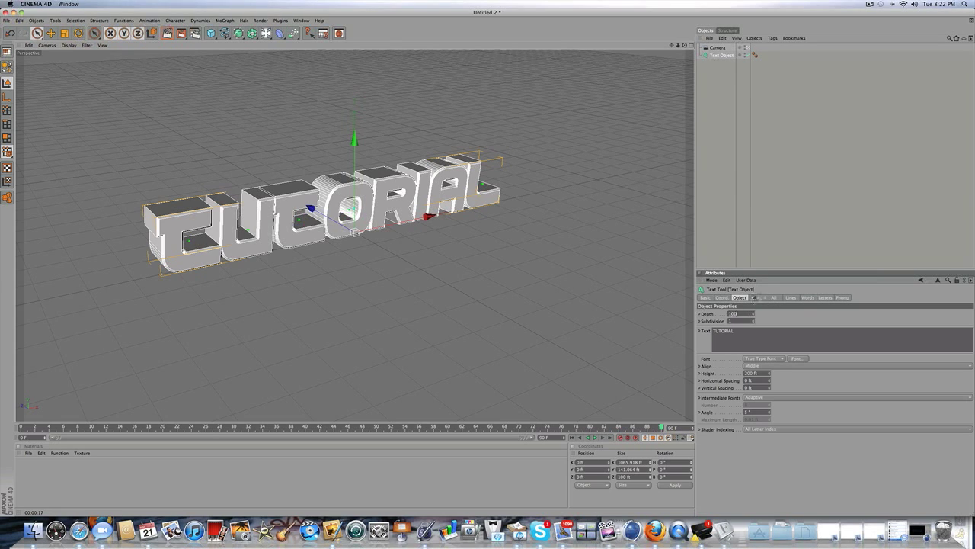
{"action": "left_click", "coordinate": [758, 297]}
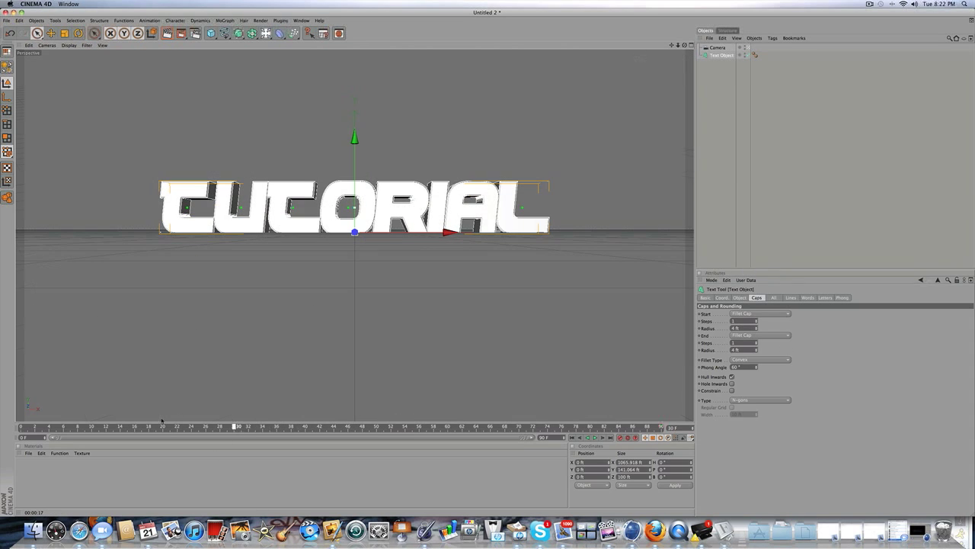
{"action": "mouse_move", "coordinate": [51, 395]}
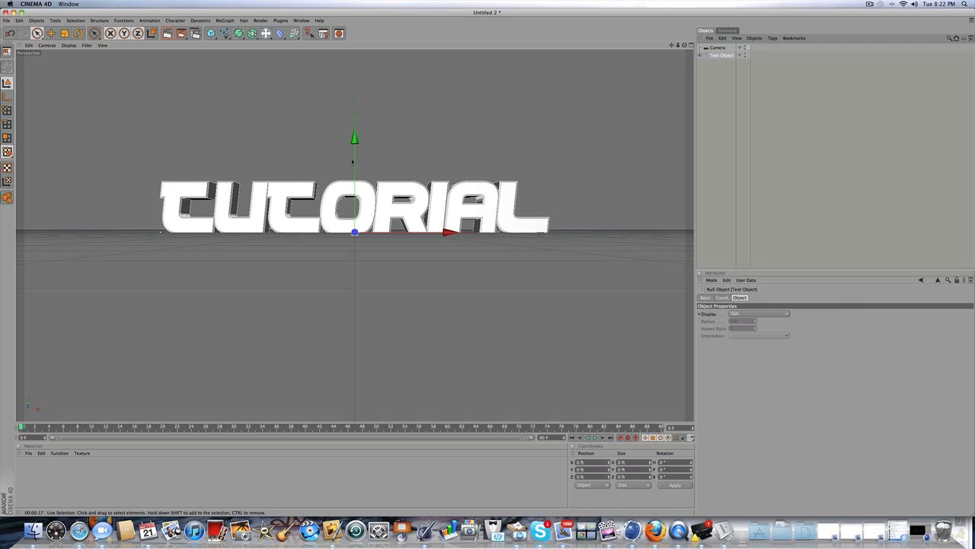
{"action": "mouse_move", "coordinate": [524, 103]}
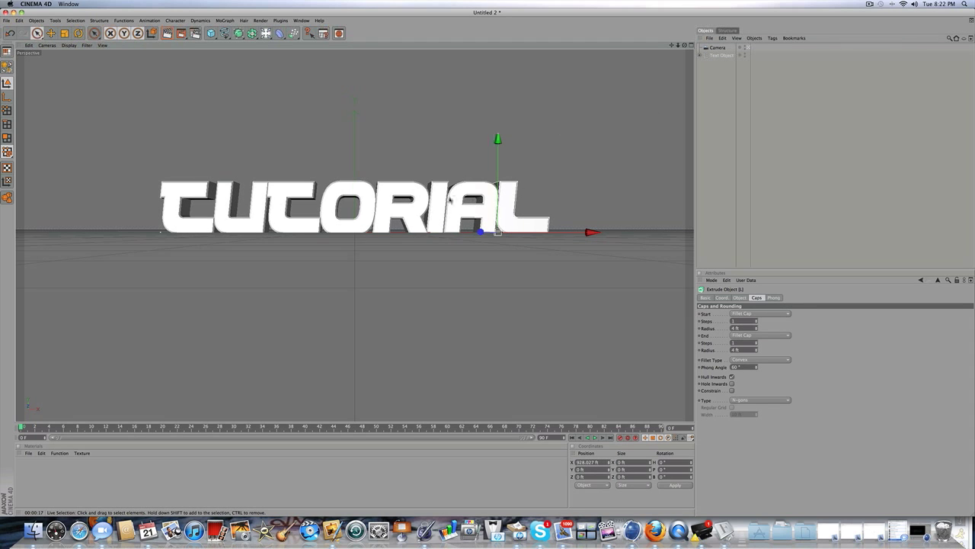
Drag across the interface while working with the converted letter objects
{"action": "left_click_drag", "start_coordinate": [497, 232], "coordinate": [215, 232]}
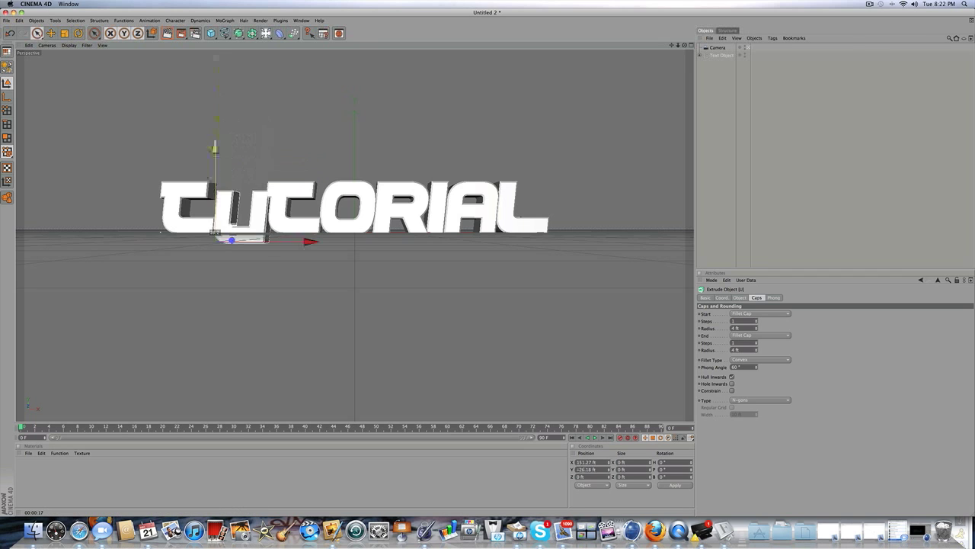
{"action": "left_click_drag", "start_coordinate": [232, 240], "coordinate": [183, 263]}
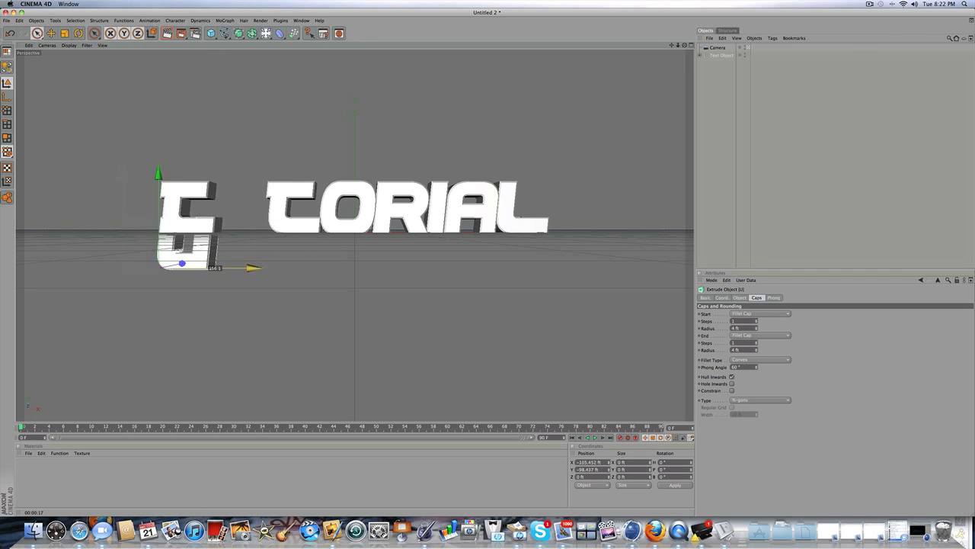
{"action": "left_click_drag", "start_coordinate": [182, 263], "coordinate": [232, 264]}
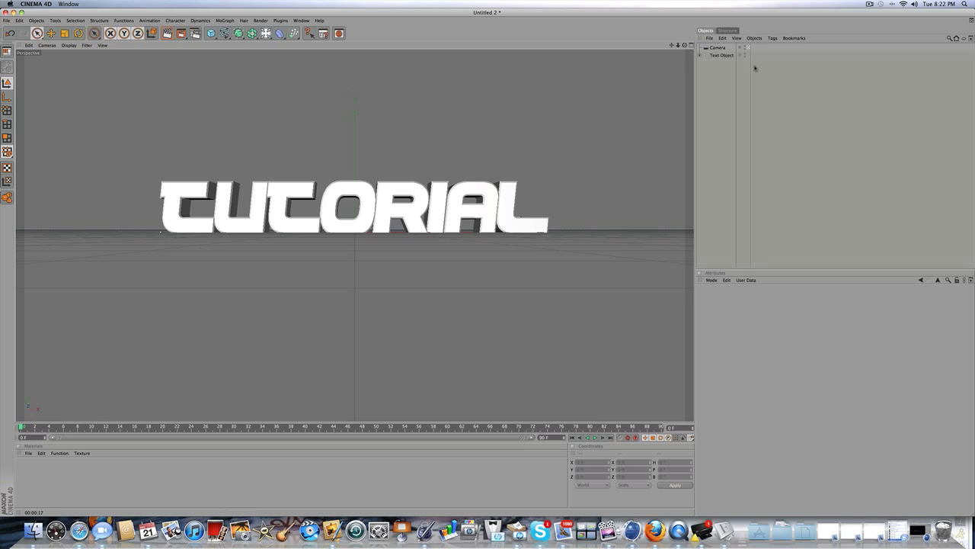
Expand the Text Object null and its TUTORIAL child, then select the first T
{"action": "left_click", "coordinate": [701, 55]}
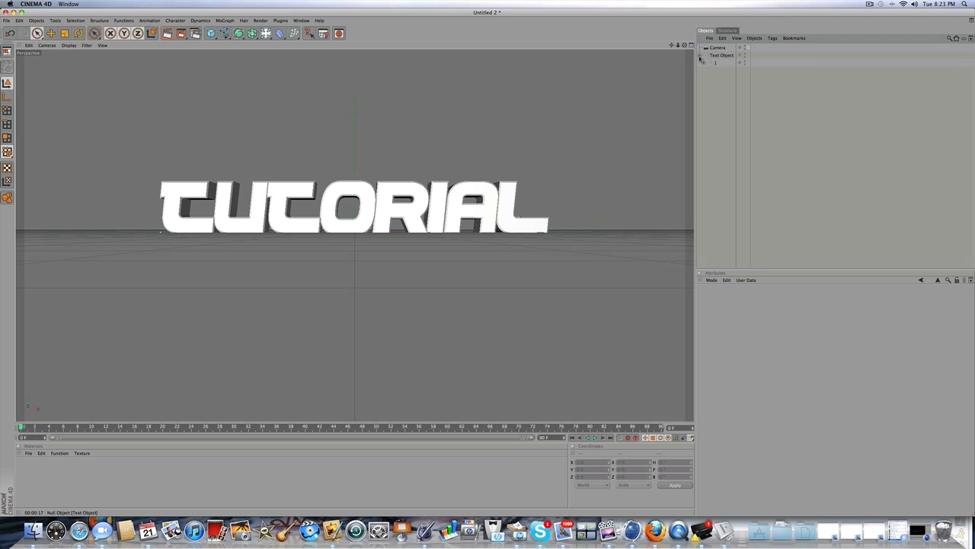
{"action": "left_click", "coordinate": [701, 59]}
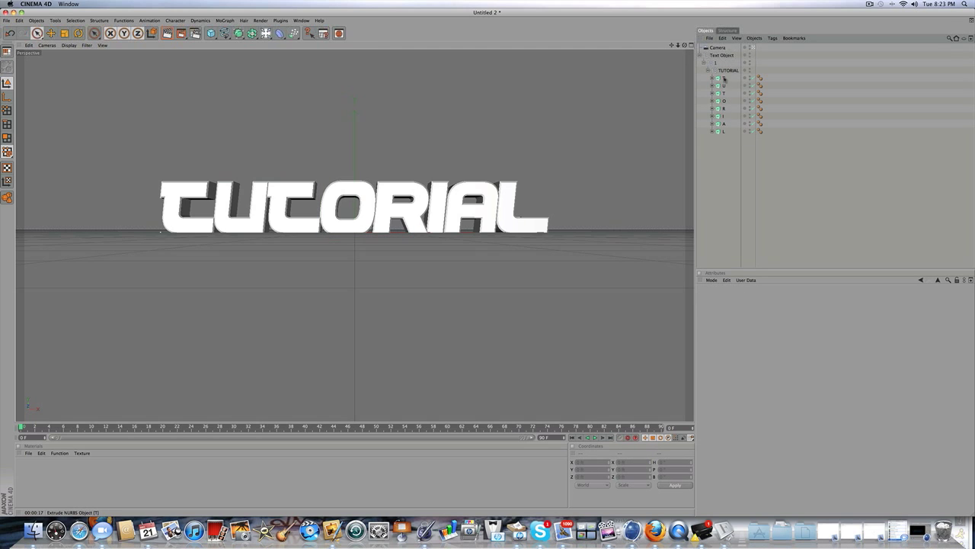
{"action": "left_click", "coordinate": [722, 80]}
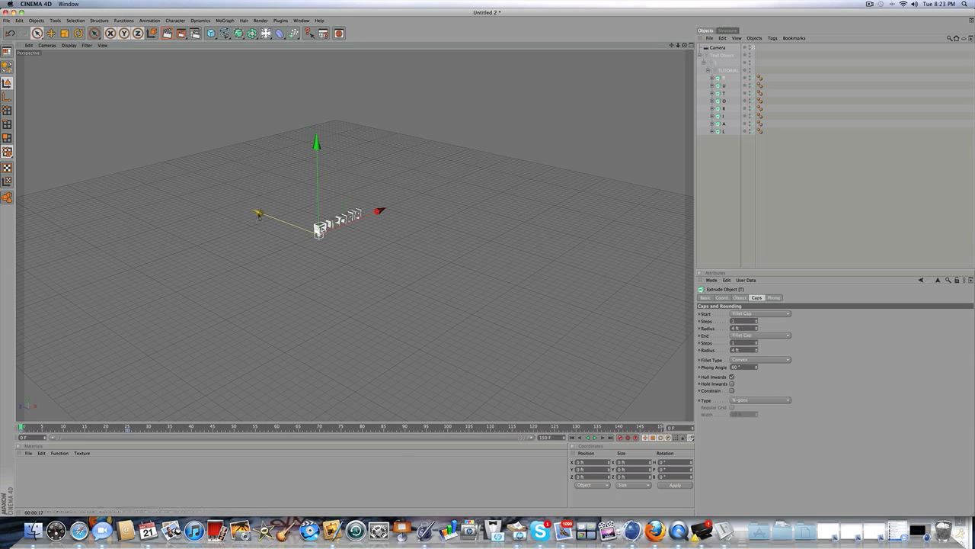
Drag the first T far along Z toward the camera
{"action": "left_click_drag", "start_coordinate": [318, 229], "coordinate": [349, 240]}
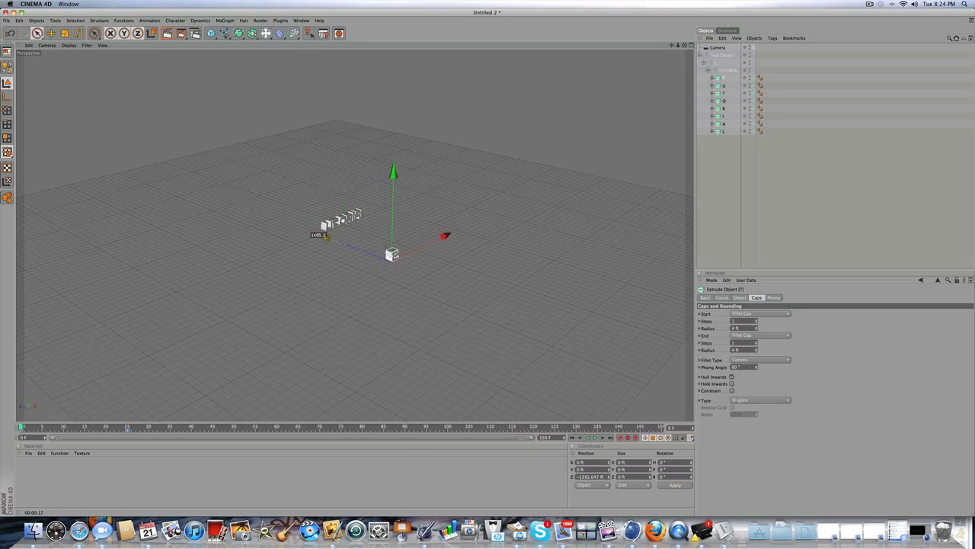
{"action": "left_click_drag", "start_coordinate": [393, 254], "coordinate": [411, 262]}
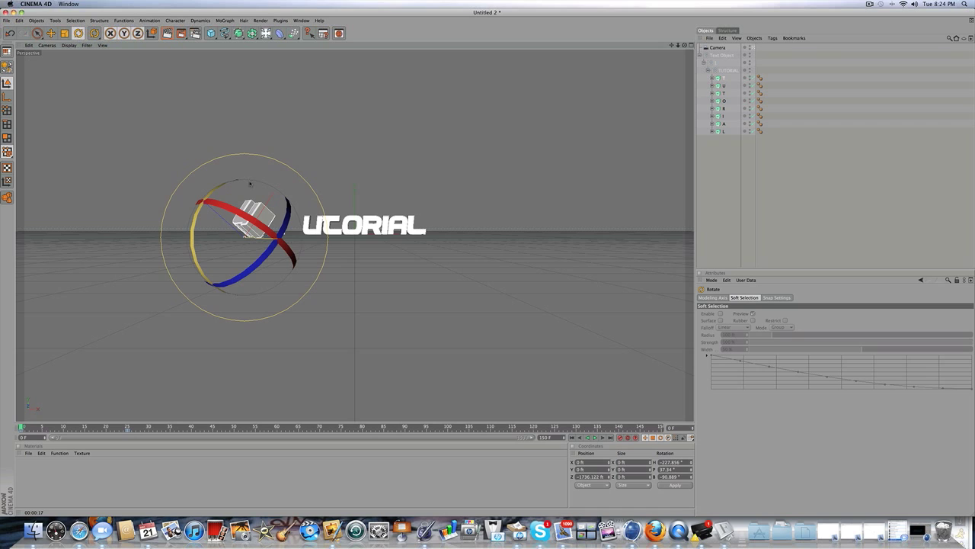
{"action": "mouse_move", "coordinate": [254, 184]}
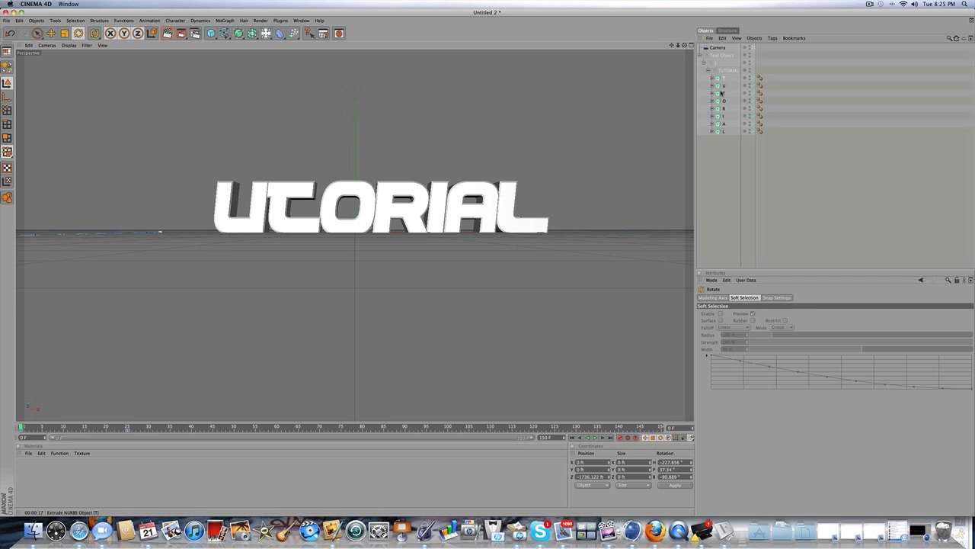
Select the U, preview the T flying in, and move to a later frame
{"action": "left_click", "coordinate": [724, 85]}
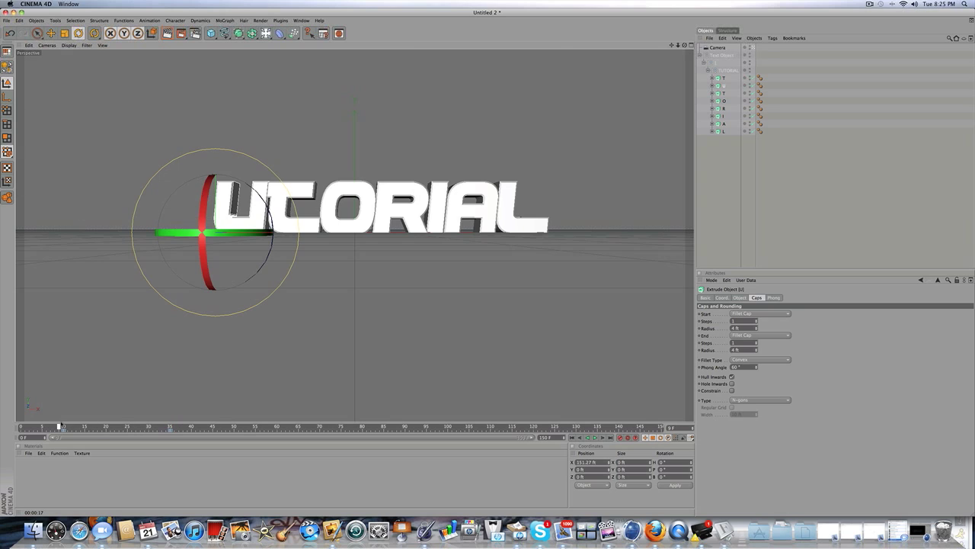
{"action": "left_click_drag", "start_coordinate": [61, 425], "coordinate": [174, 425]}
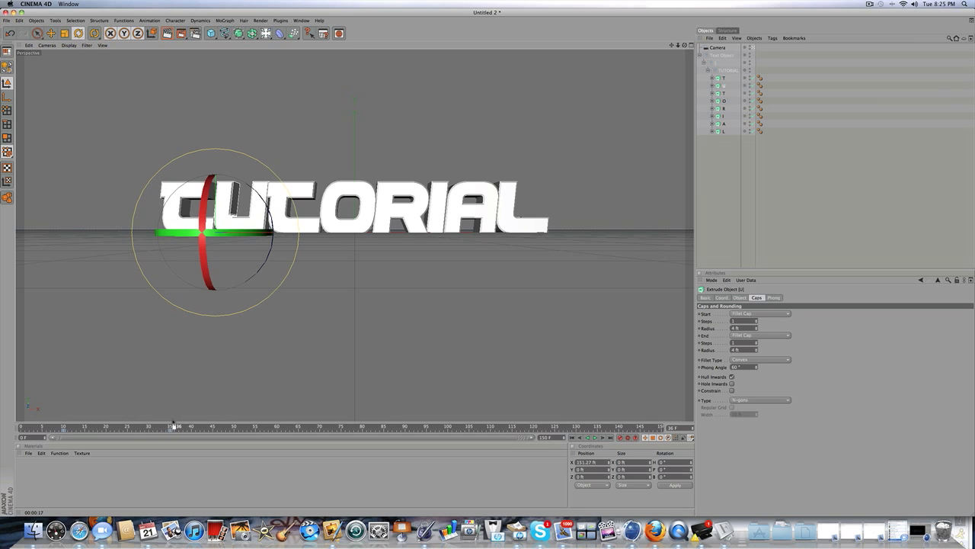
{"action": "left_click_drag", "start_coordinate": [175, 426], "coordinate": [60, 425]}
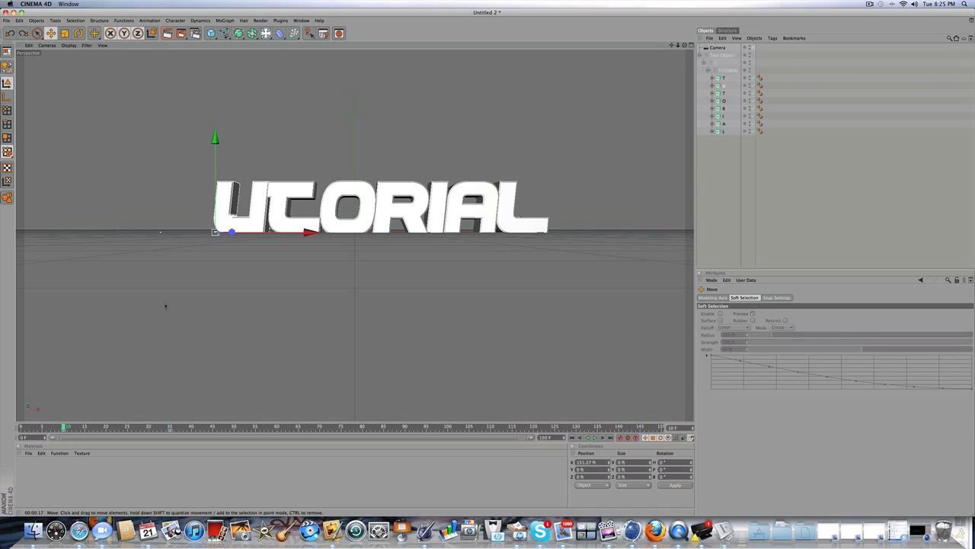
Pull the U toward the camera and rotate it into a tilted pose
{"action": "left_click_drag", "start_coordinate": [217, 206], "coordinate": [182, 198]}
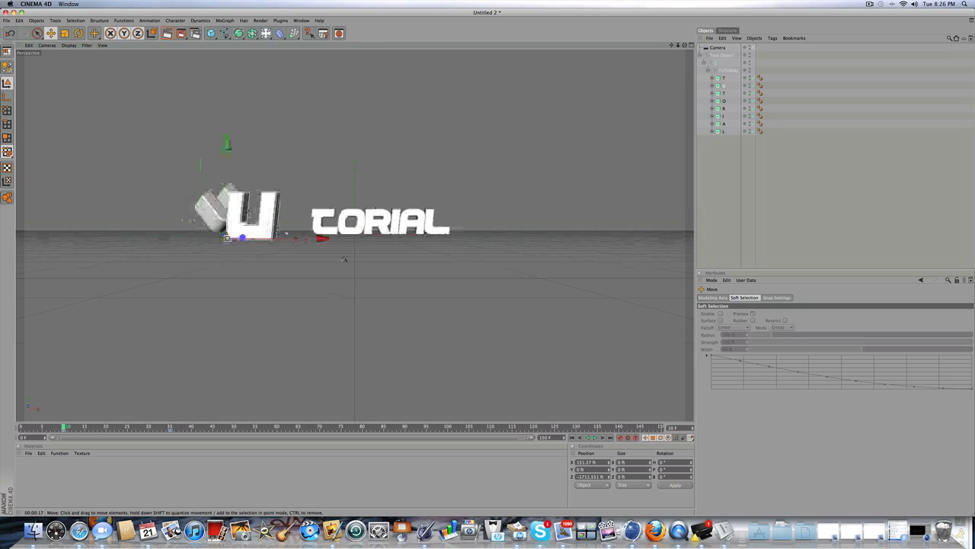
{"action": "left_click", "coordinate": [78, 33]}
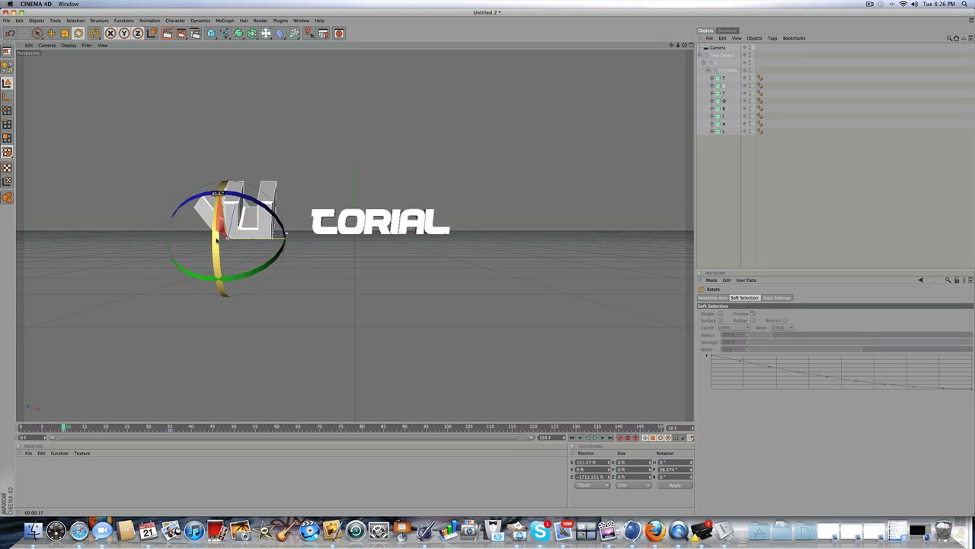
{"action": "left_click_drag", "start_coordinate": [221, 243], "coordinate": [217, 305]}
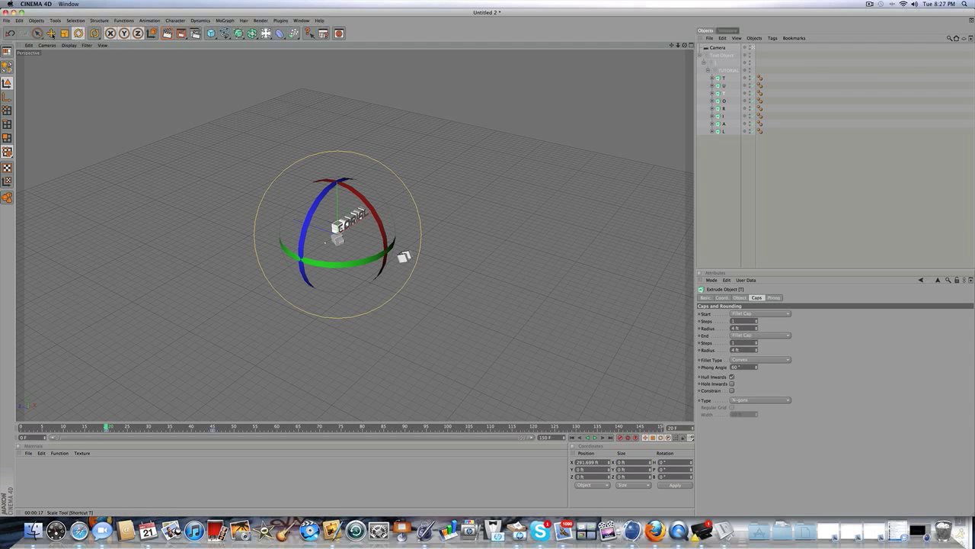
Move the second T along Z toward the camera, then clear the selection
{"action": "left_click", "coordinate": [21, 33]}
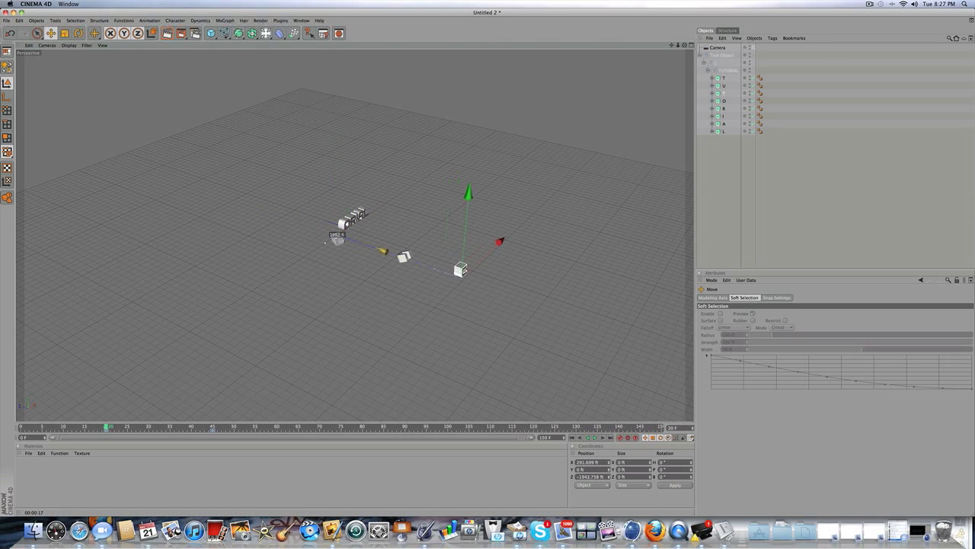
{"action": "left_click_drag", "start_coordinate": [460, 269], "coordinate": [433, 263]}
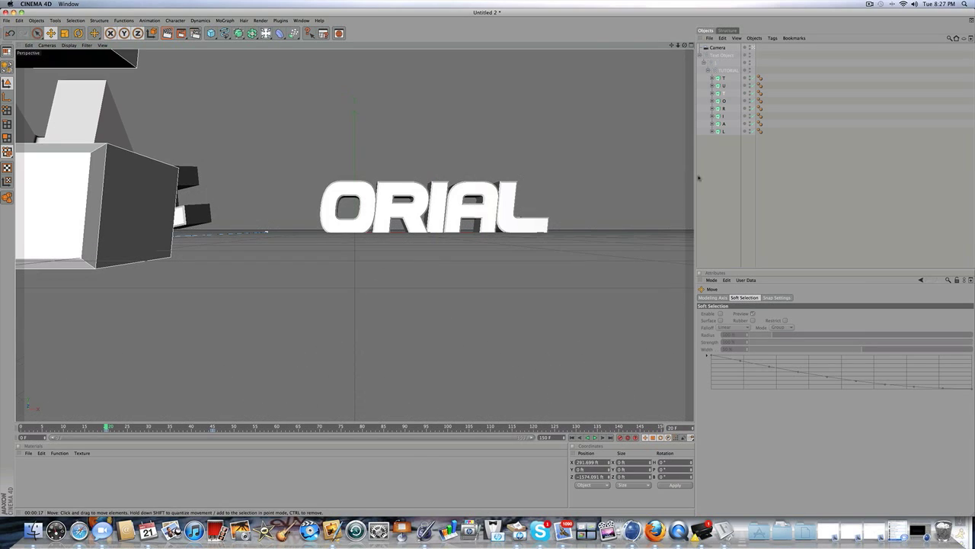
{"action": "left_click", "coordinate": [722, 55]}
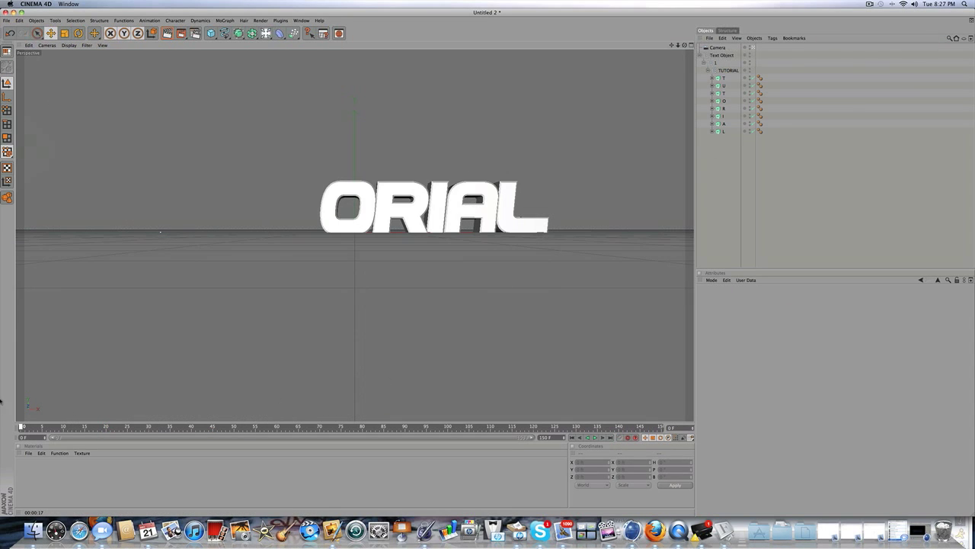
Return to frame 0 and play the T, U and T flying in
{"action": "left_click", "coordinate": [594, 436]}
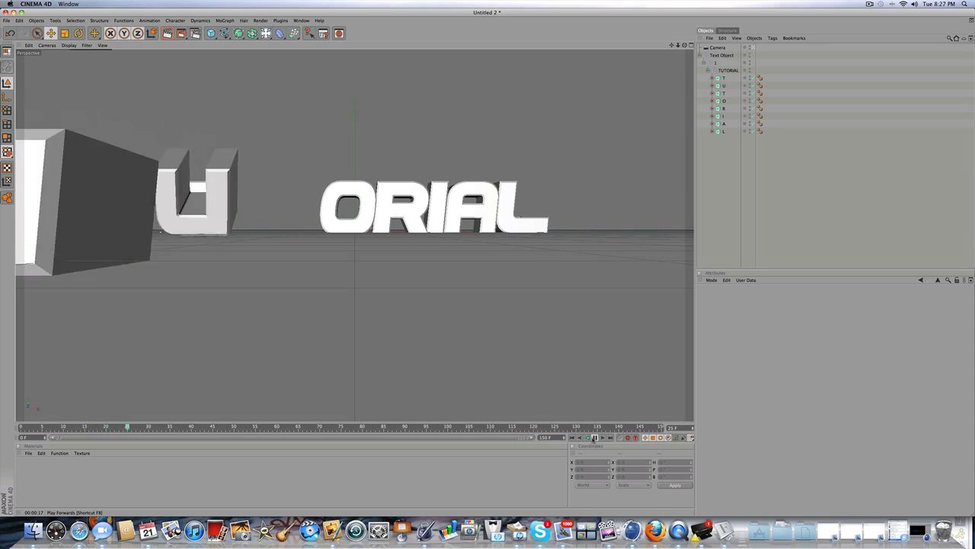
{"action": "left_click", "coordinate": [596, 436]}
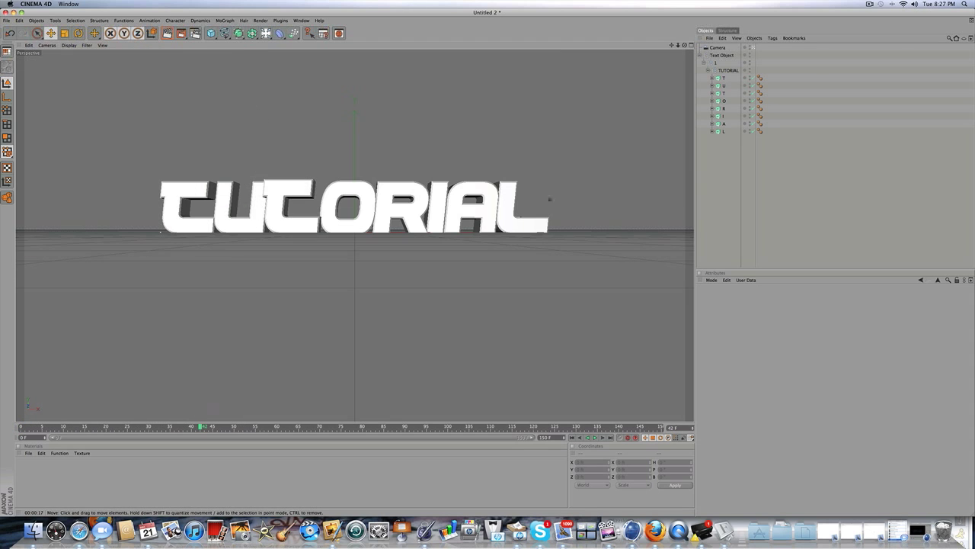
Select the TUTORIAL letter objects and add a Motion Blur tag to each
{"action": "left_click", "coordinate": [722, 55]}
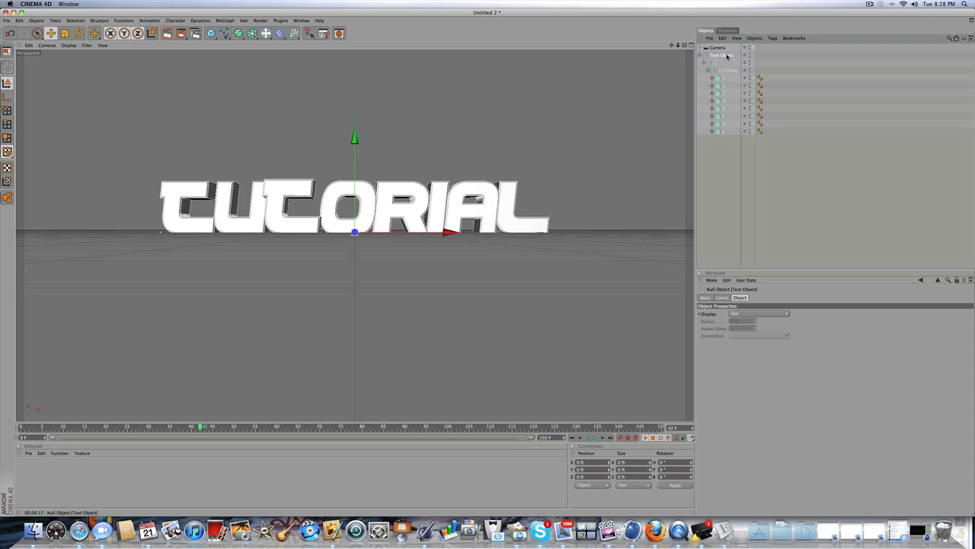
{"action": "left_click", "coordinate": [730, 70]}
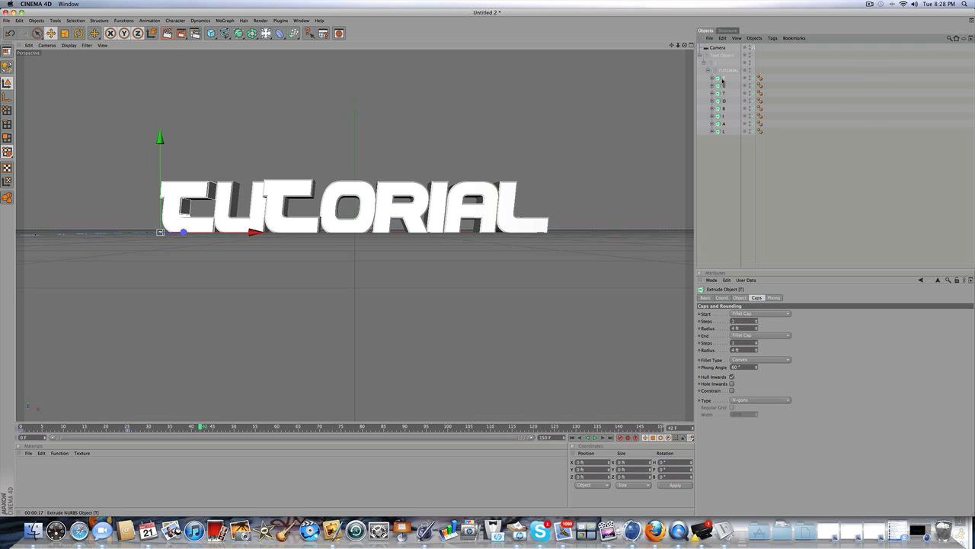
{"action": "right_click", "coordinate": [720, 81]}
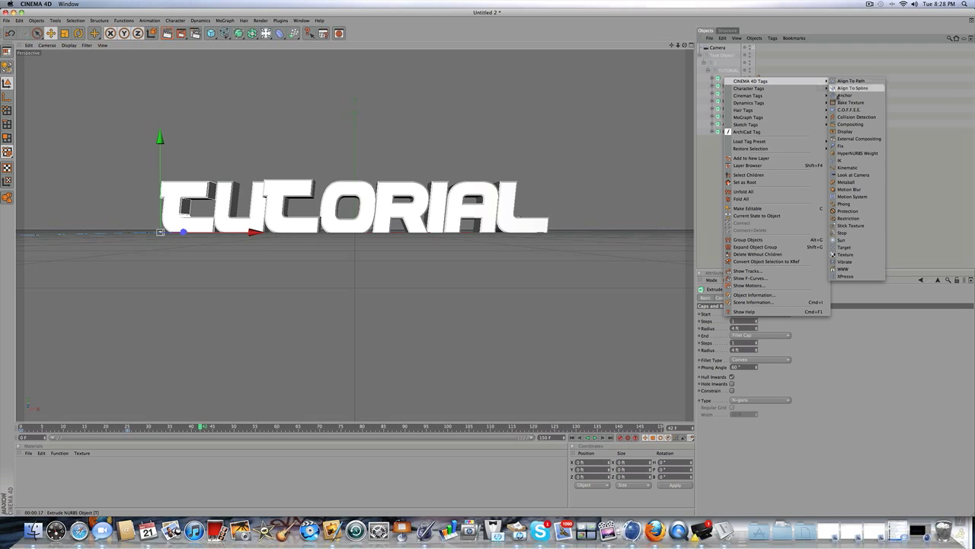
{"action": "left_click", "coordinate": [848, 189]}
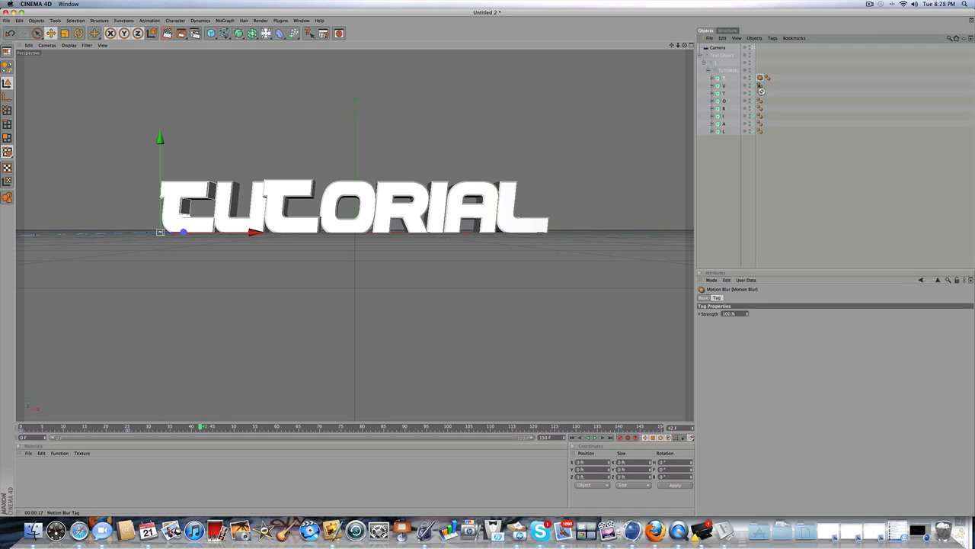
{"action": "left_click", "coordinate": [761, 92]}
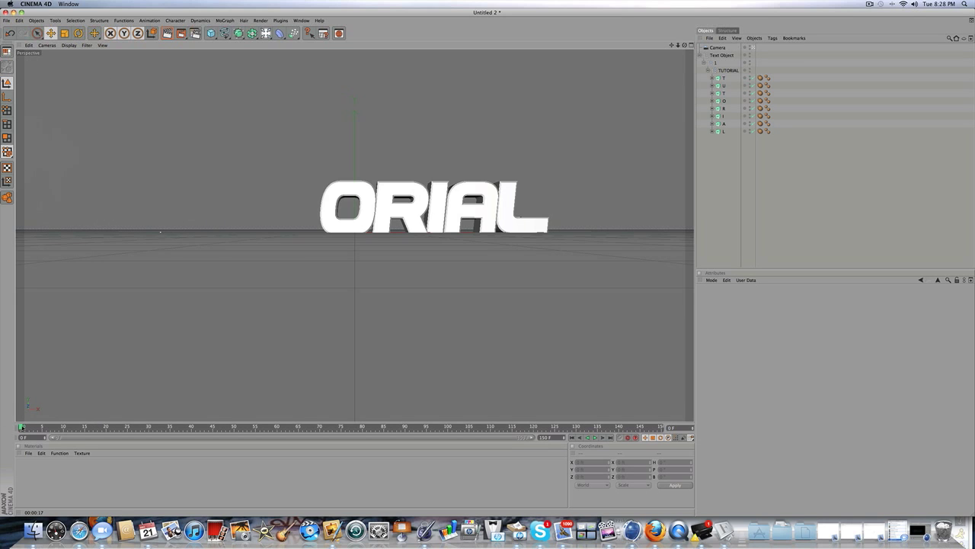
{"action": "left_click_drag", "start_coordinate": [21, 427], "coordinate": [265, 427]}
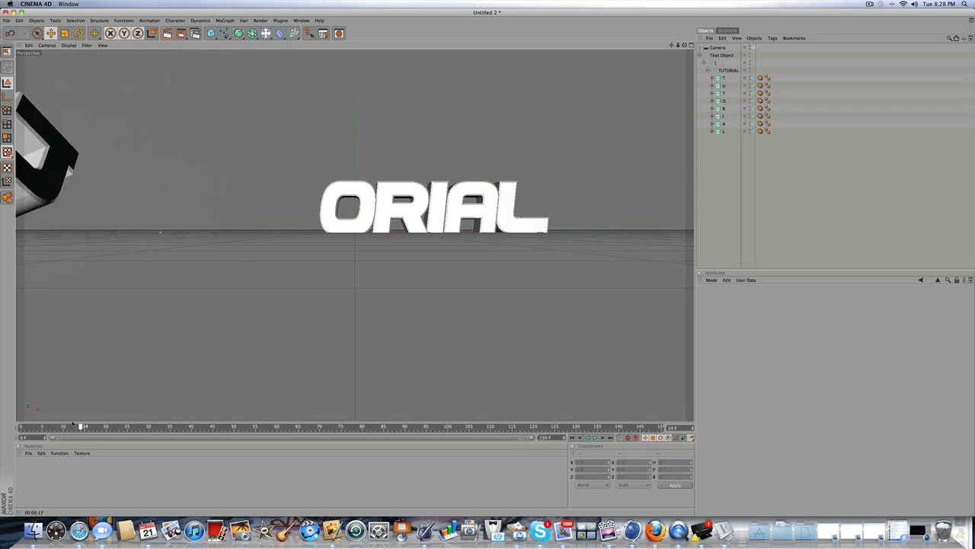
{"action": "left_click_drag", "start_coordinate": [84, 425], "coordinate": [188, 426]}
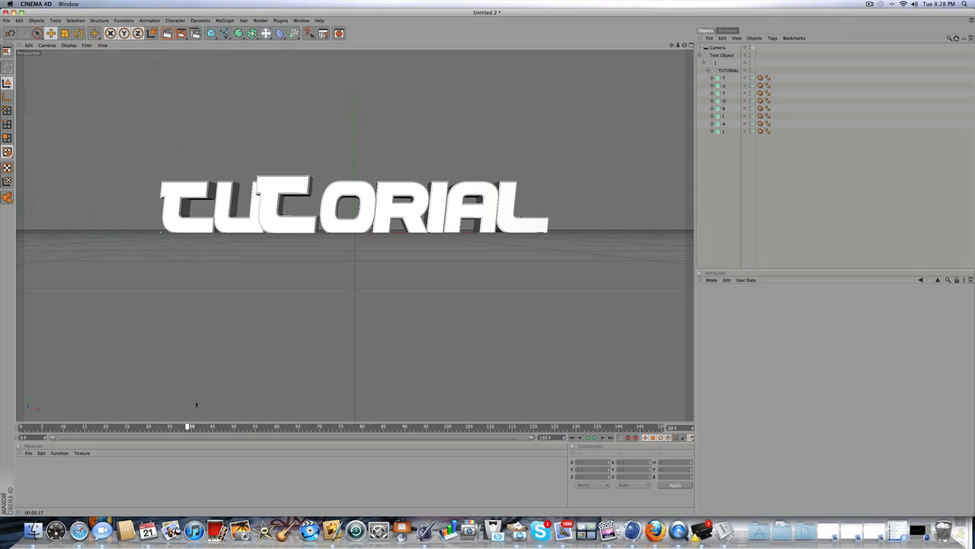